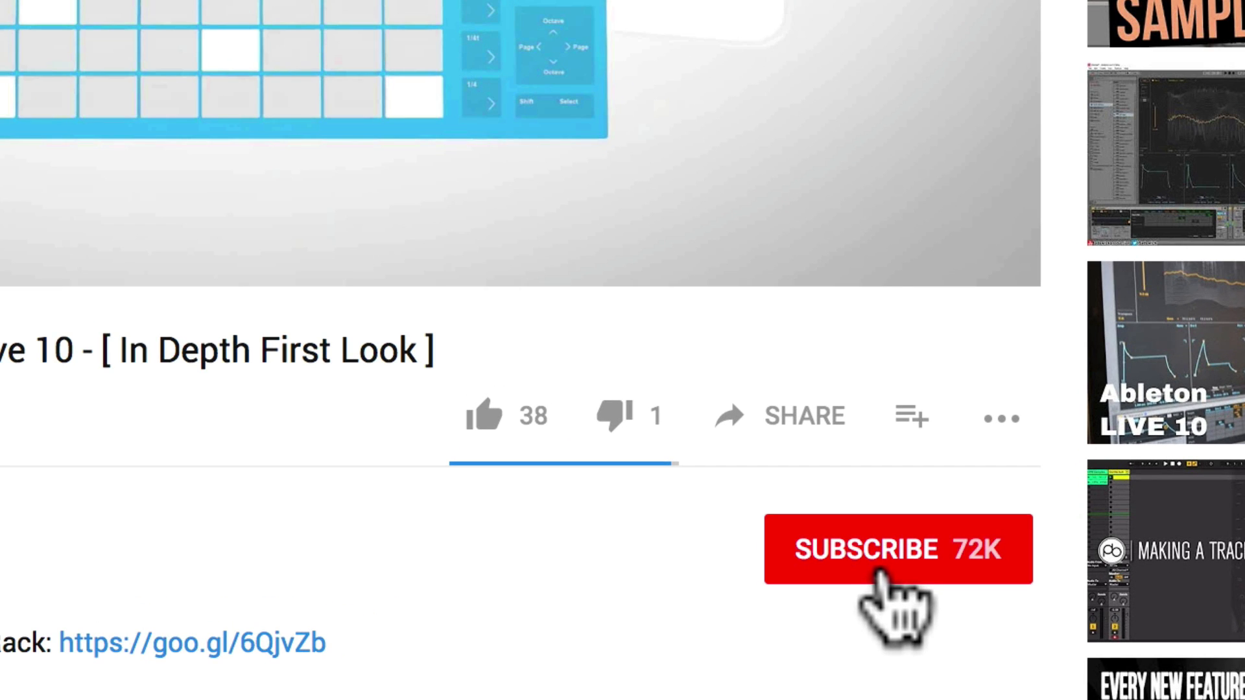
Step: Subscribe to the YouTube channel and turn on notifications for new uploads
click(897, 549)
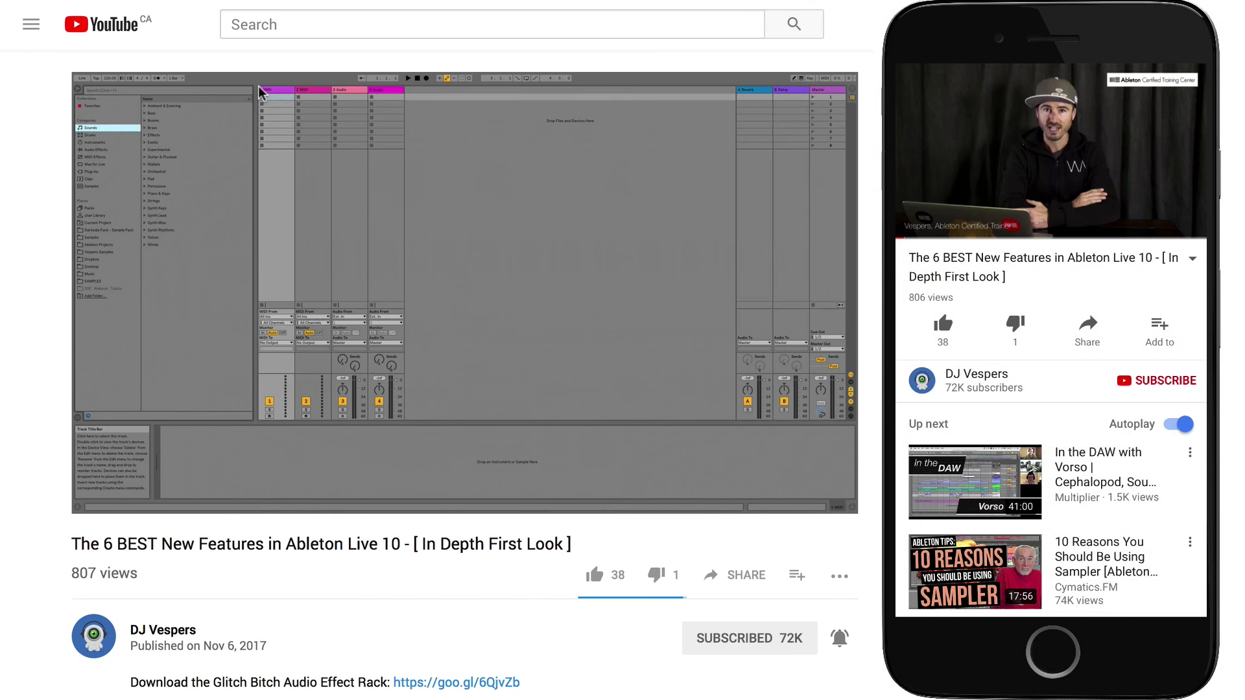
click(1156, 381)
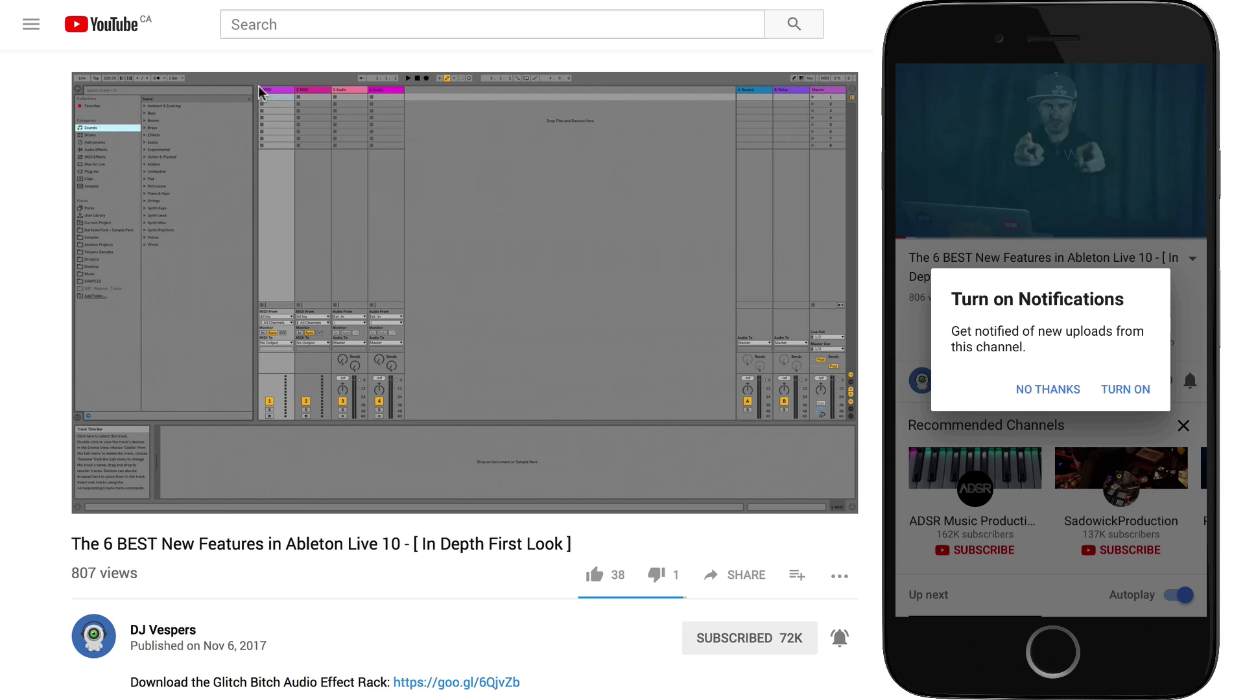
click(1046, 389)
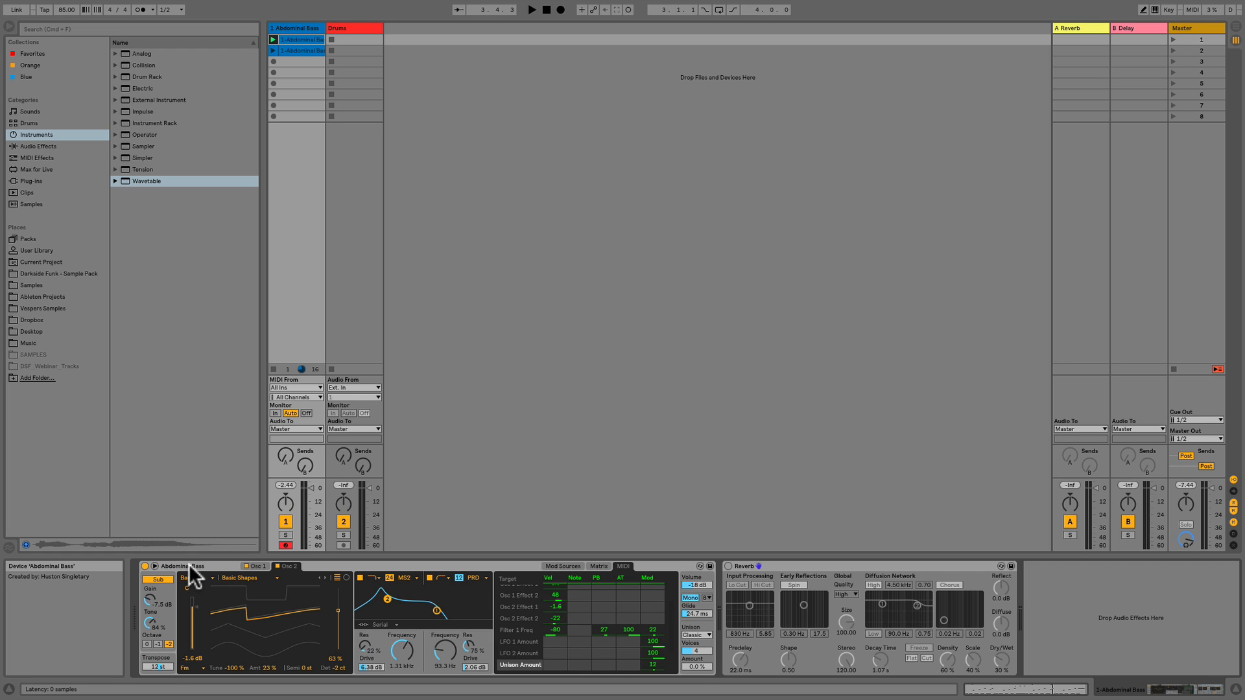
Step: Show the Wavetable preset in the browser and launch the Abdominal Bass clip
click(115, 180)
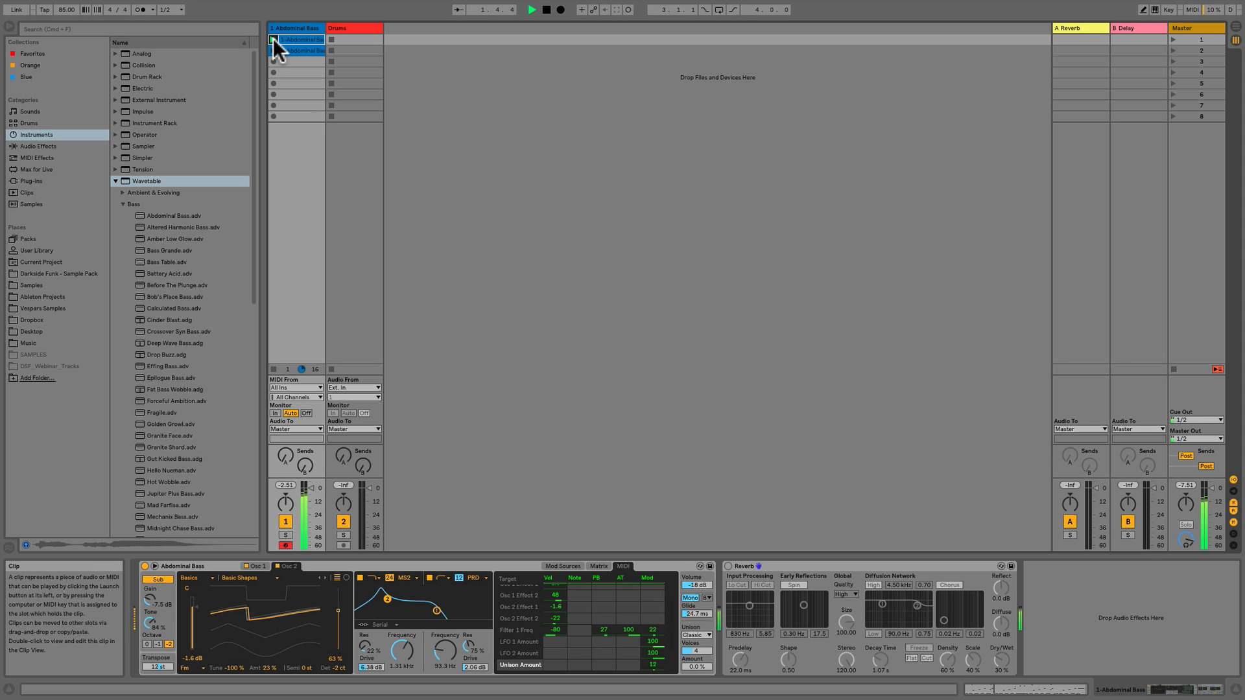
double_click(300, 40)
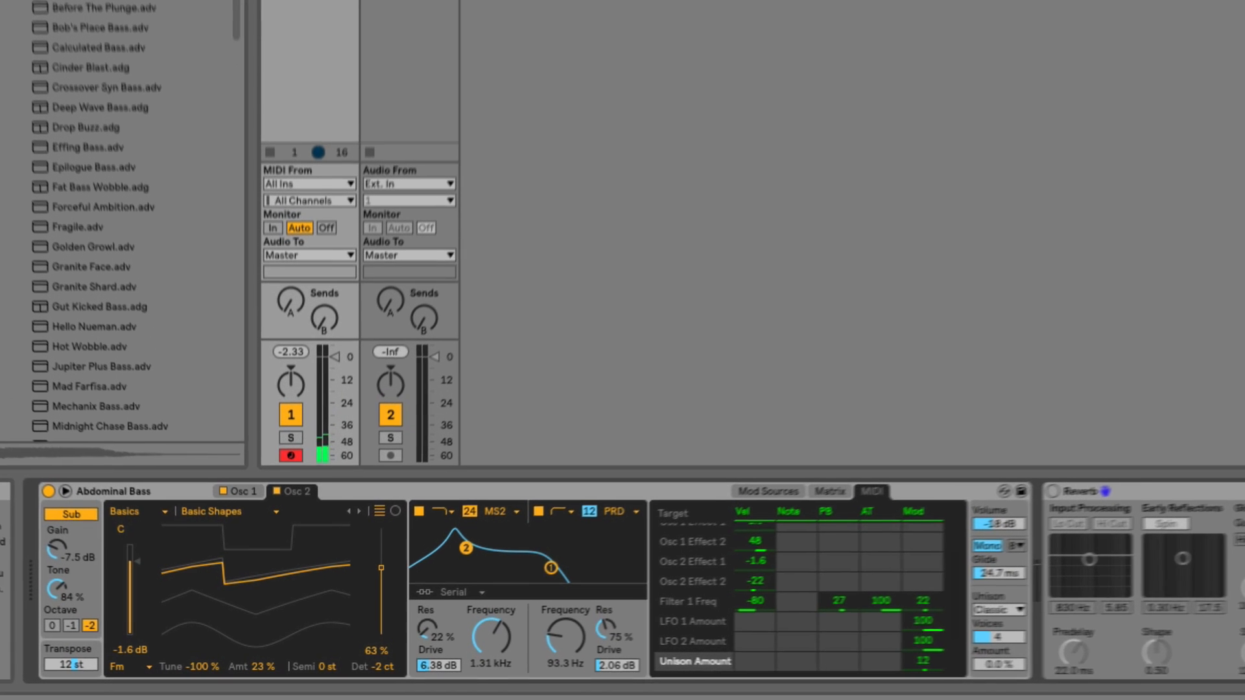
Step: Scroll to the Abdominal Bass track's Reverb device and re-enable it
scroll(down, 3)
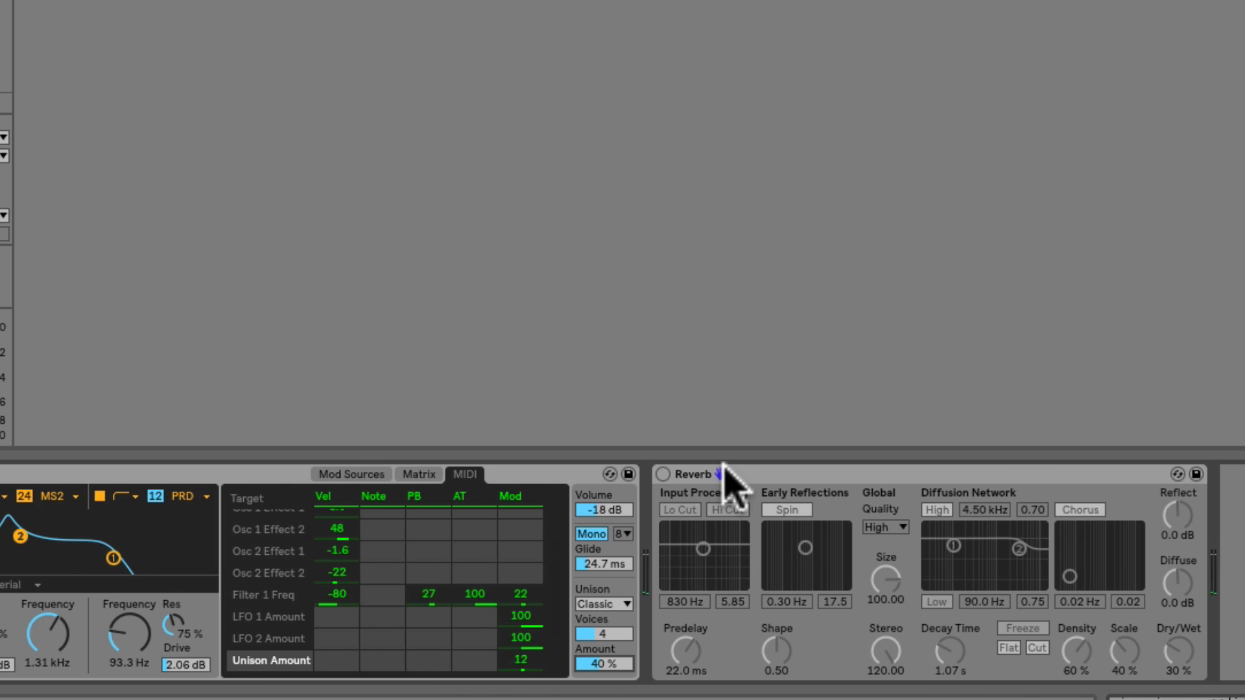
click(660, 474)
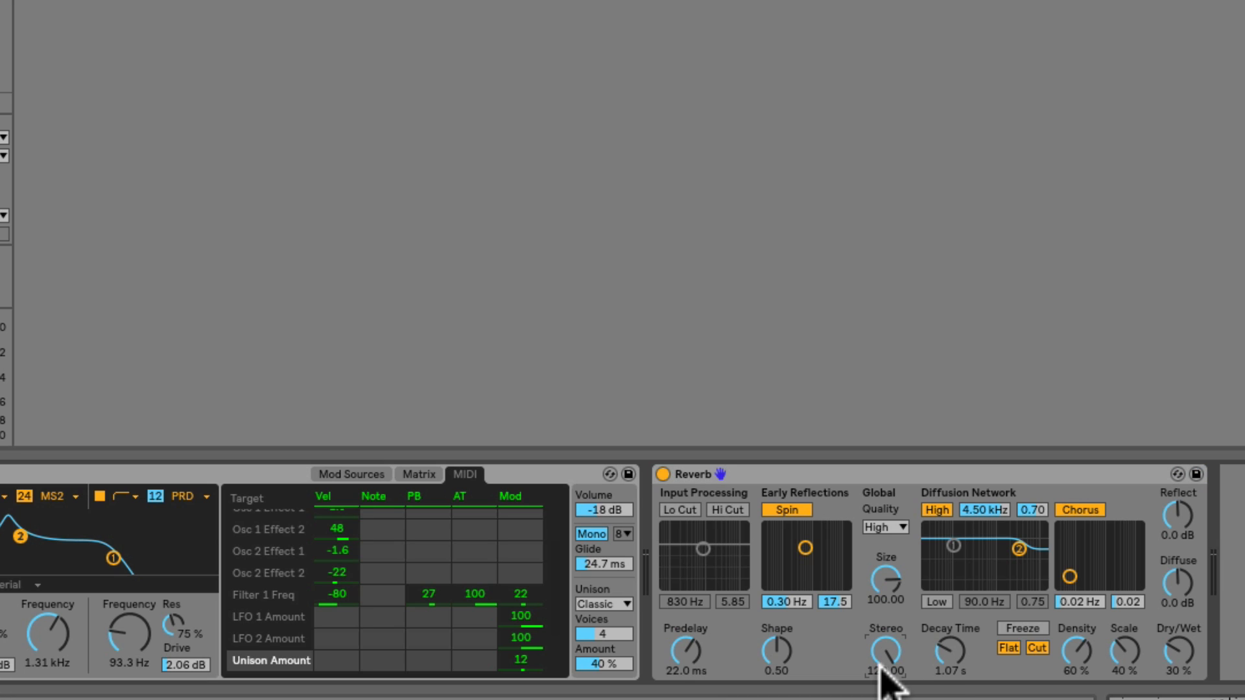
mouse_move(889, 679)
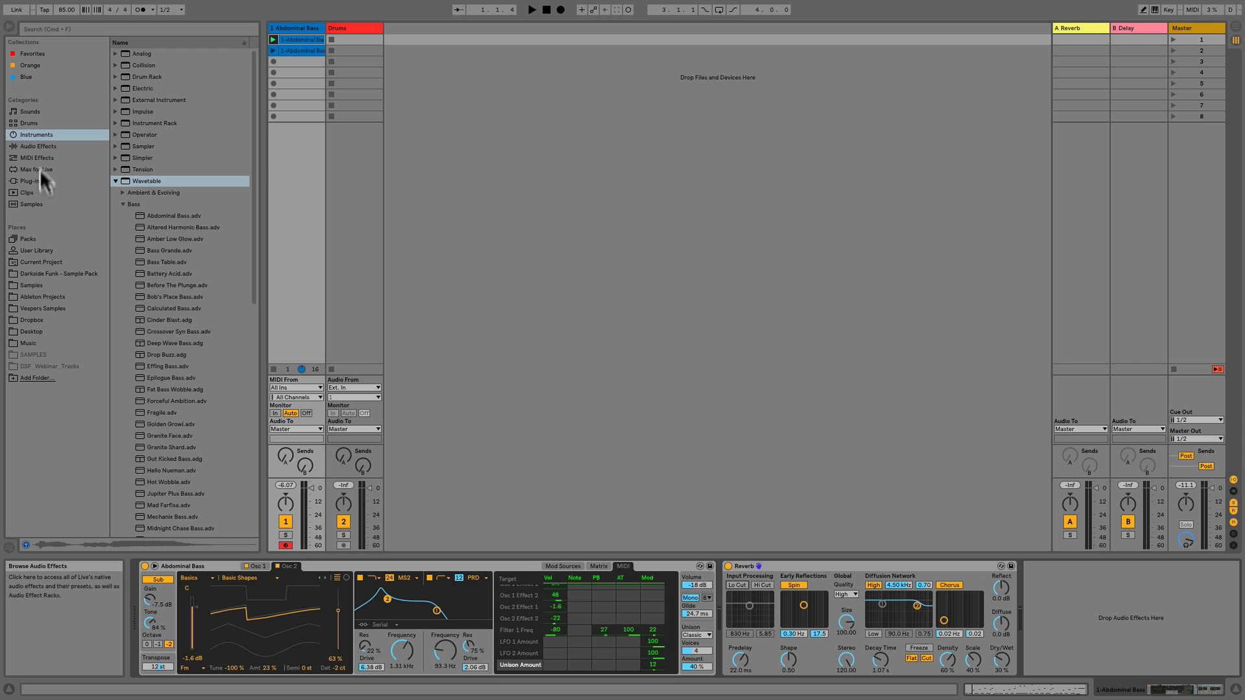
Step: Open Darkside Funk's Drum Loops folder and launch Scene 1 with bass and drums
click(58, 273)
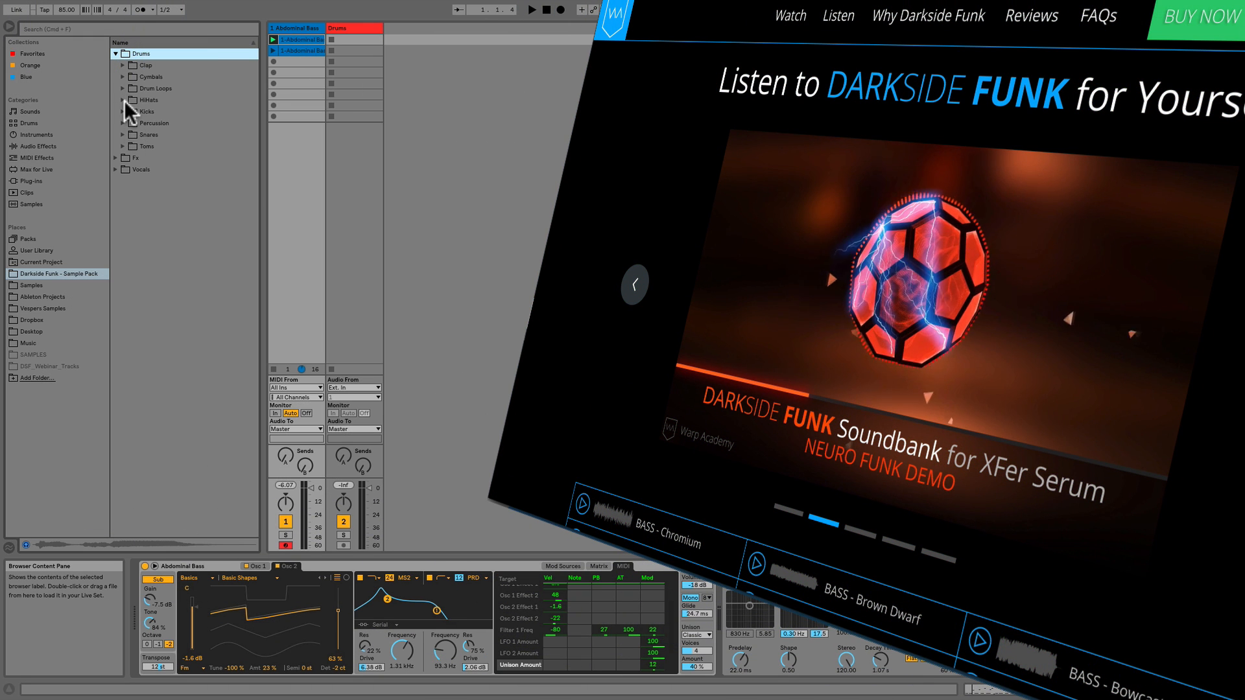
click(121, 88)
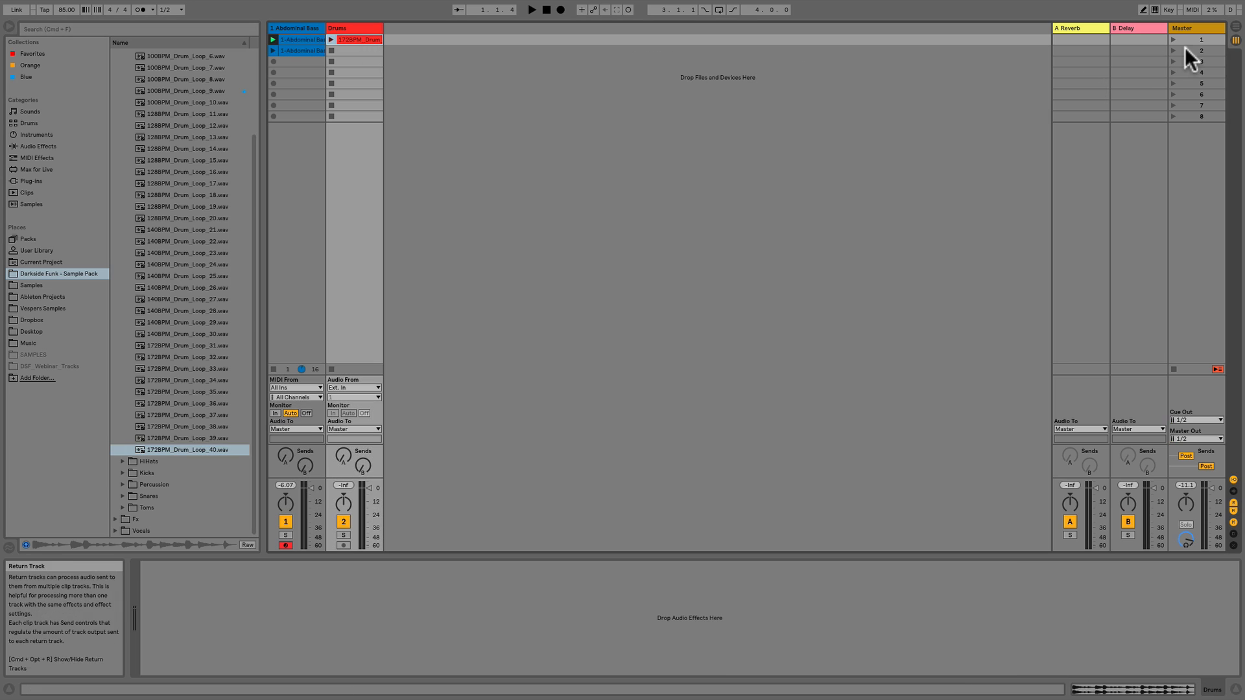
click(531, 10)
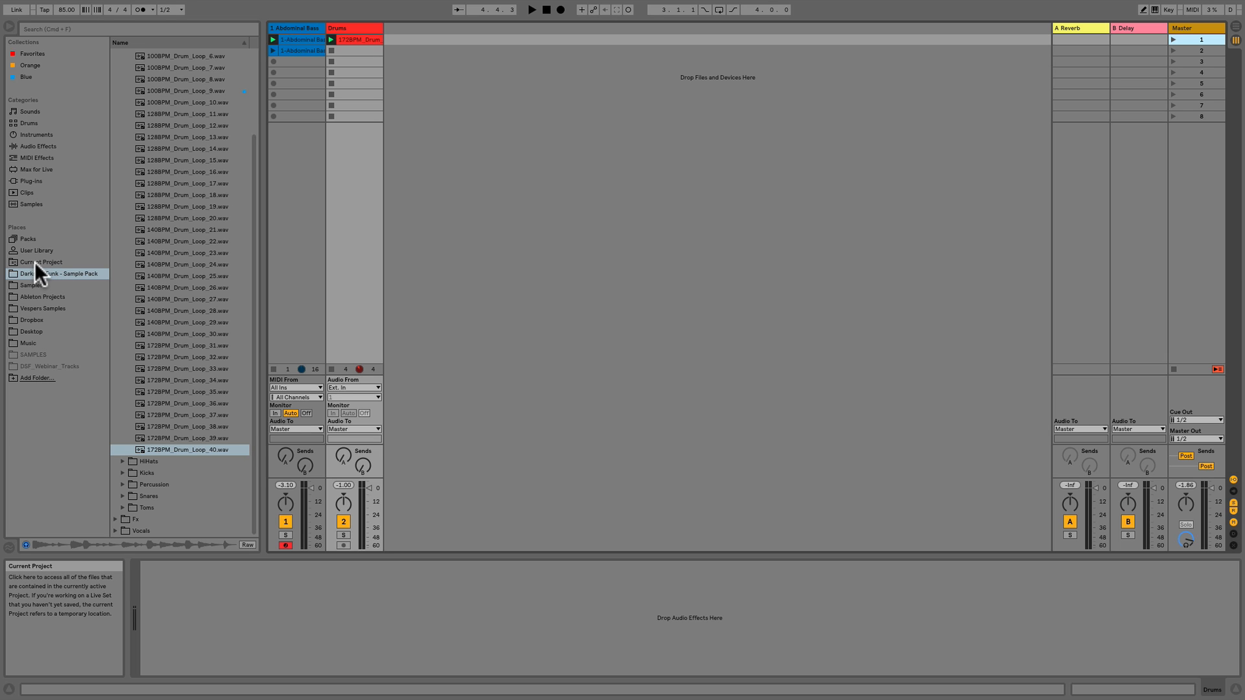
Step: Search the User Library for 'multi' and open the multiband rack presets
click(37, 250)
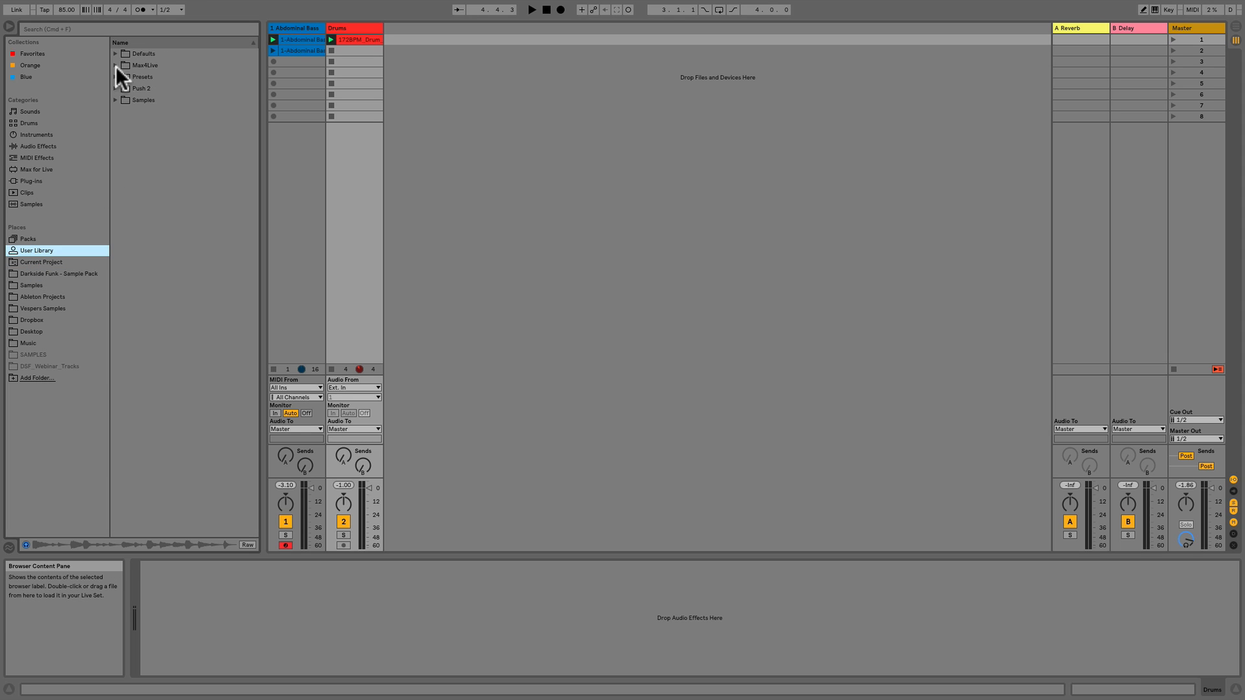
click(116, 76)
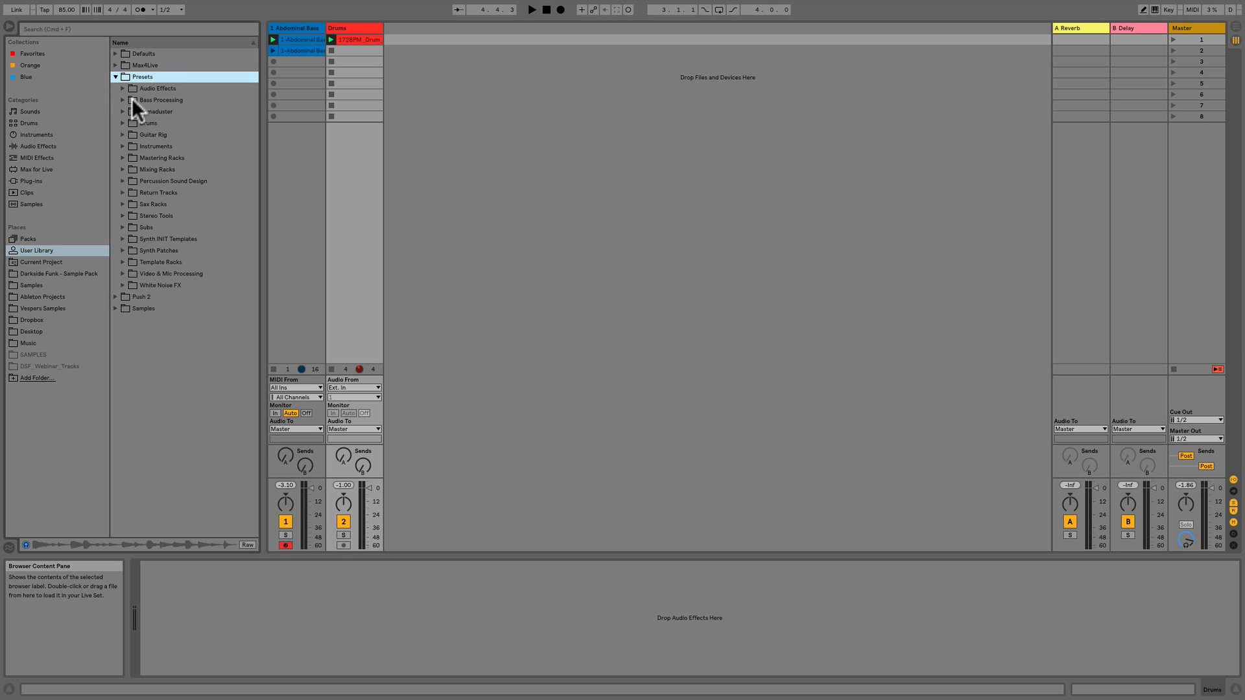
click(120, 29)
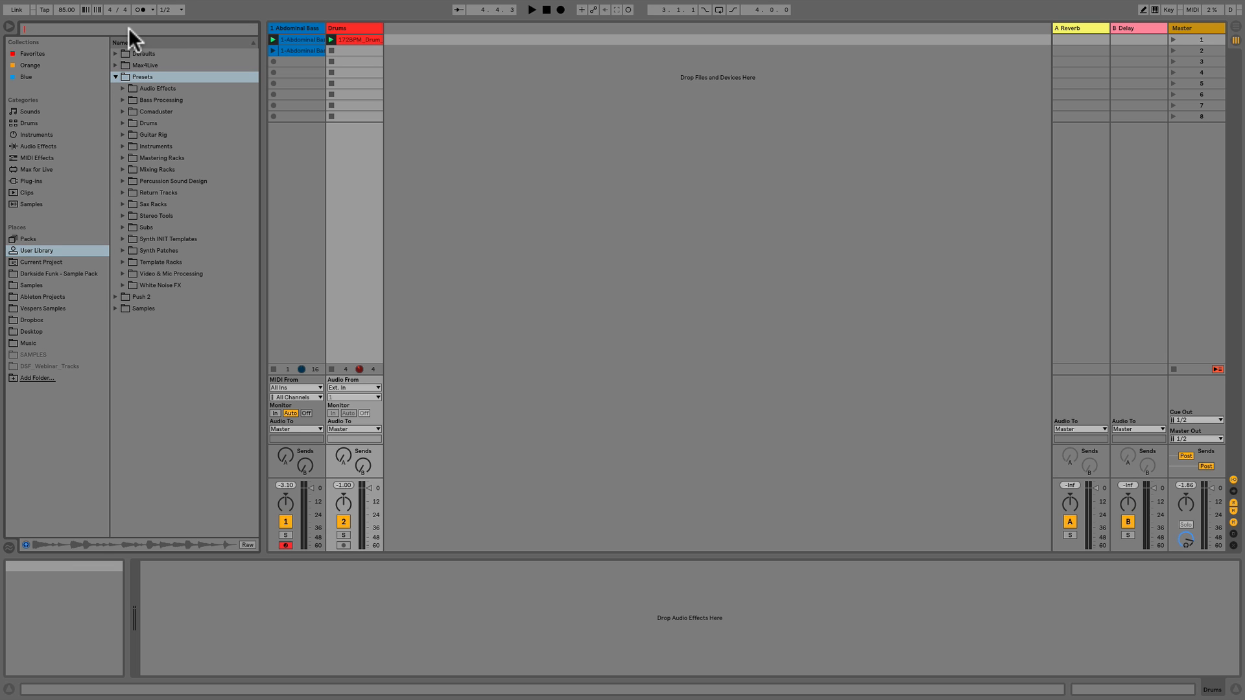
text(multi)
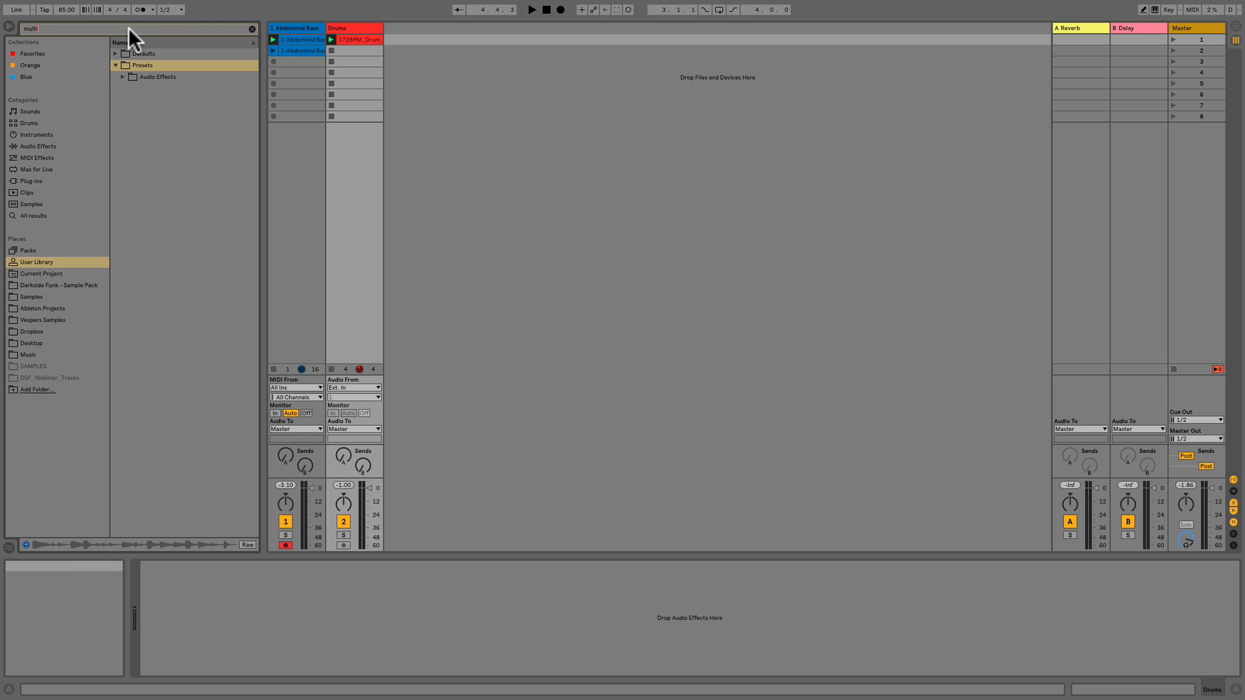
click(124, 77)
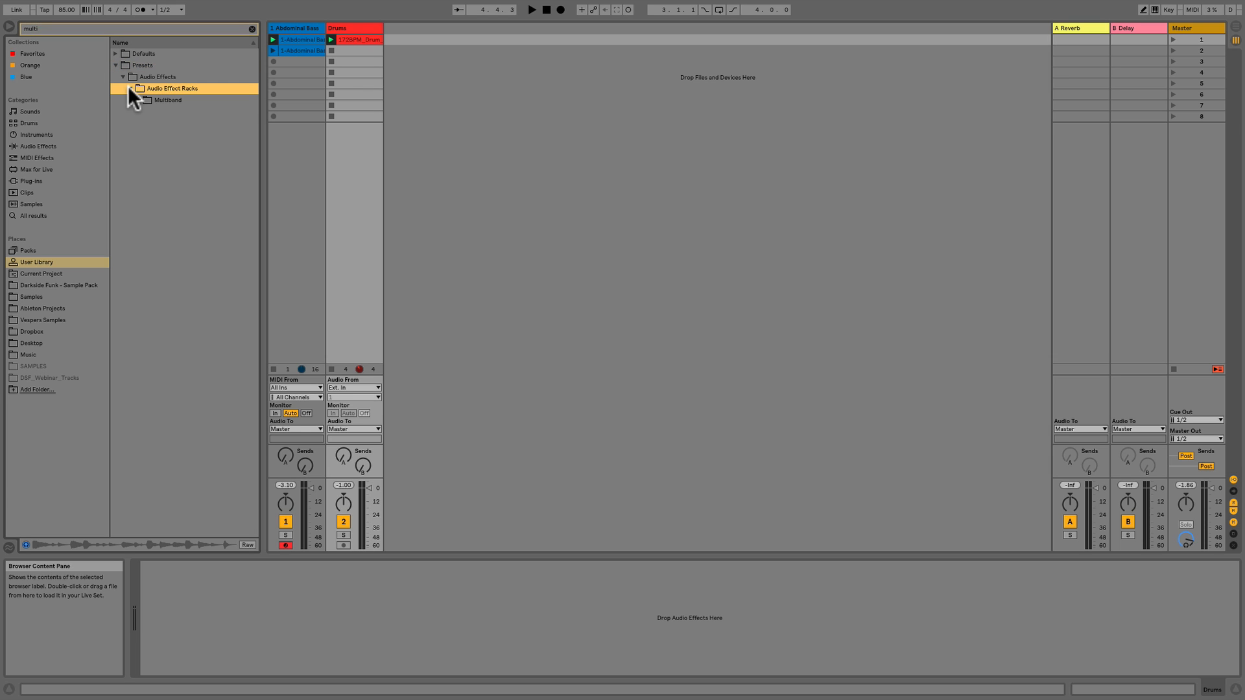
click(166, 99)
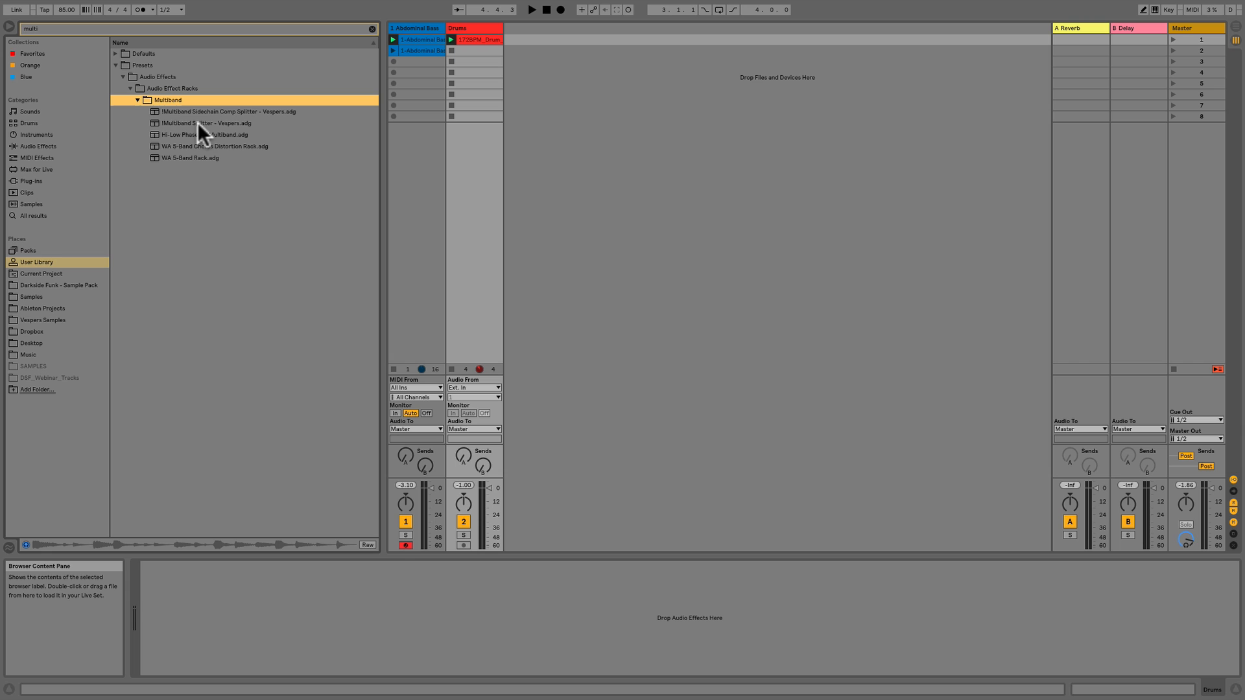
Step: Load the Multiband Splitter rack onto the Abdominal Bass track and show its devices
double_click(208, 123)
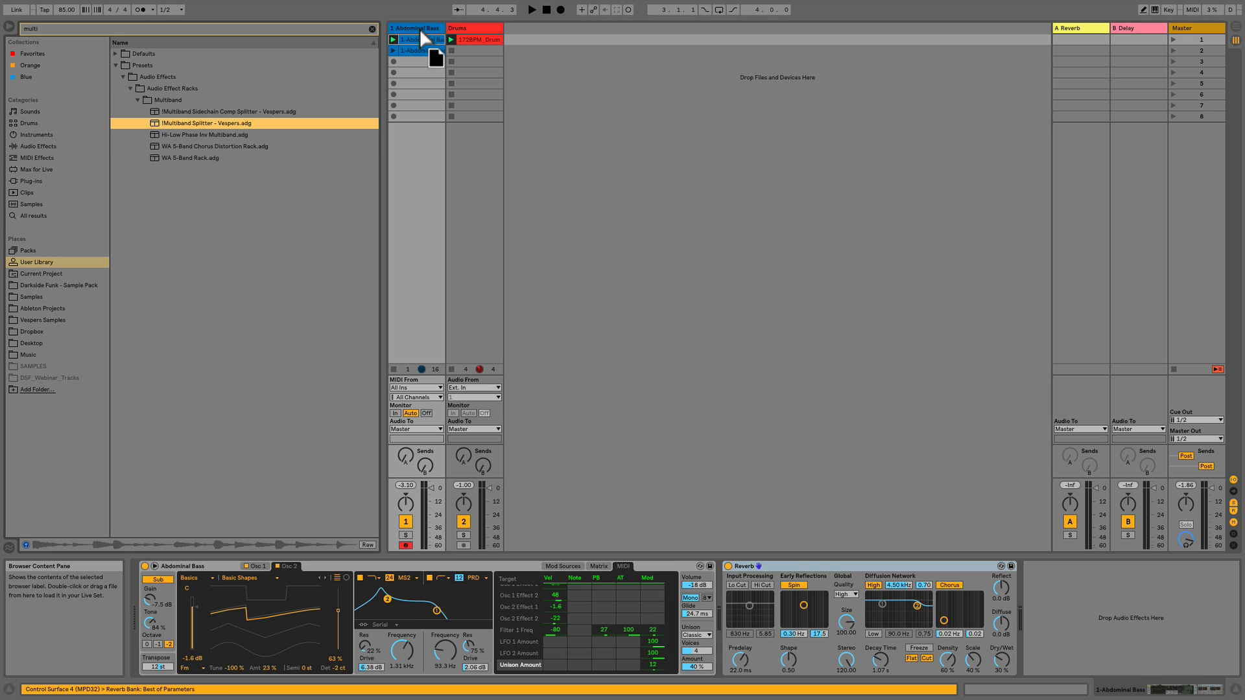
double_click(206, 122)
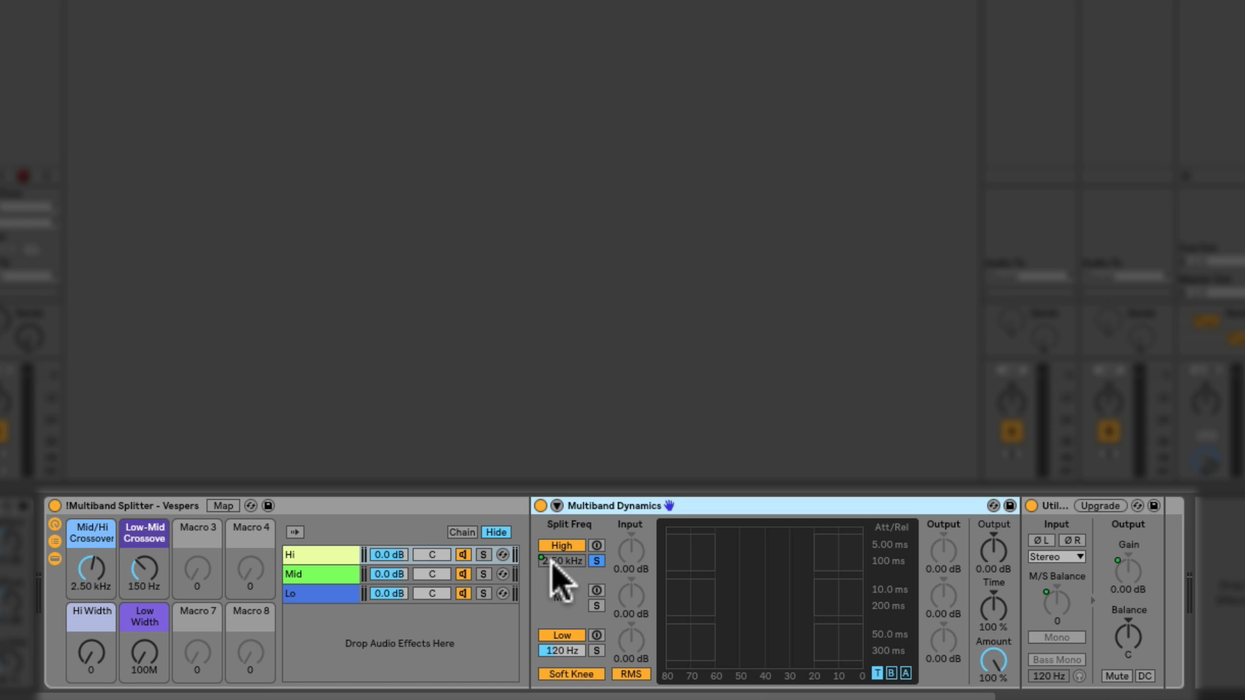
click(596, 560)
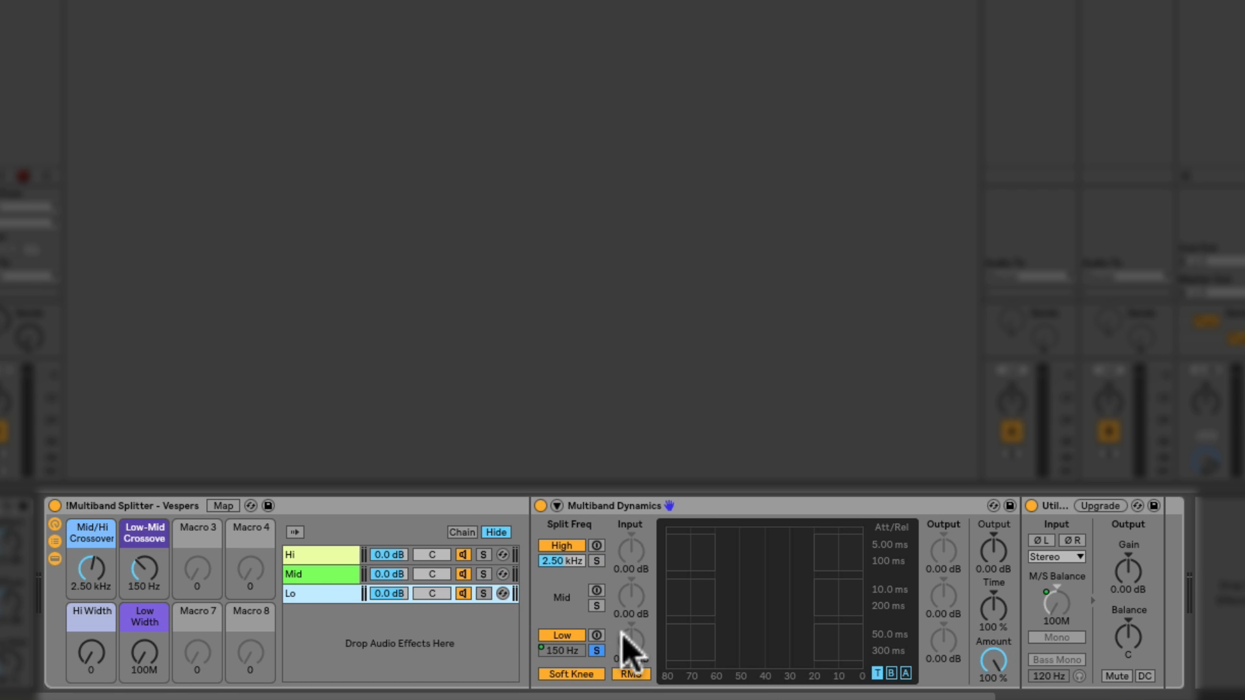
mouse_move(367, 623)
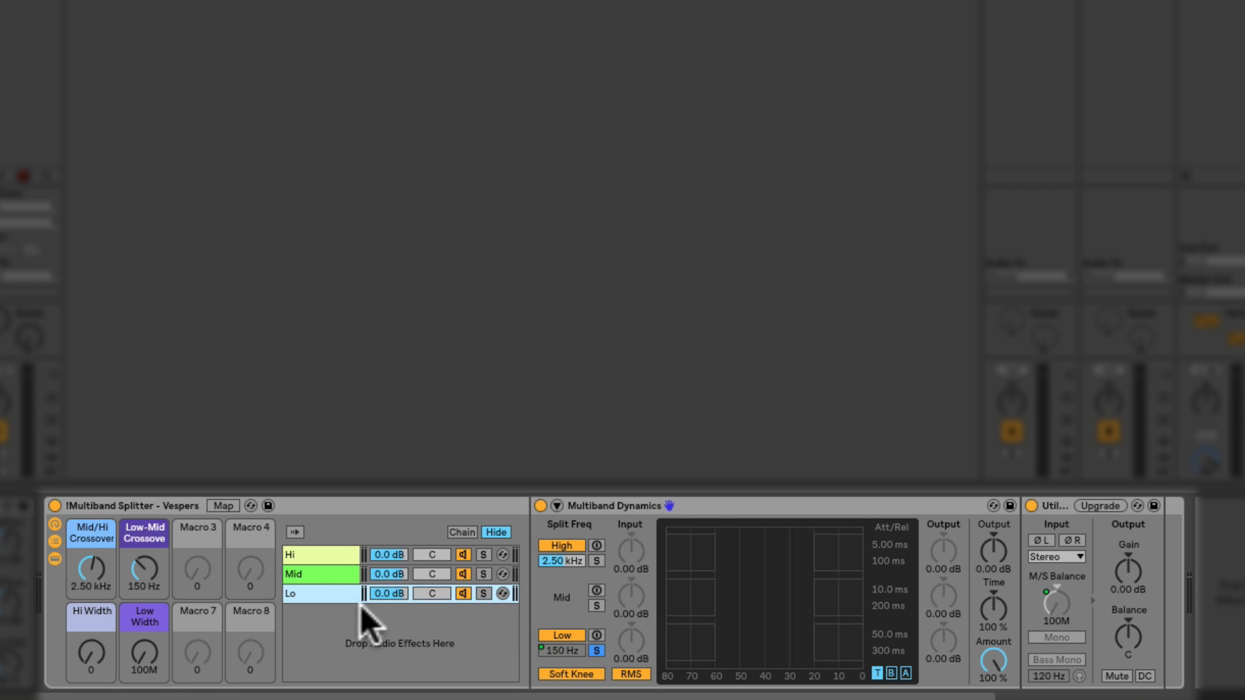
mouse_move(1063, 528)
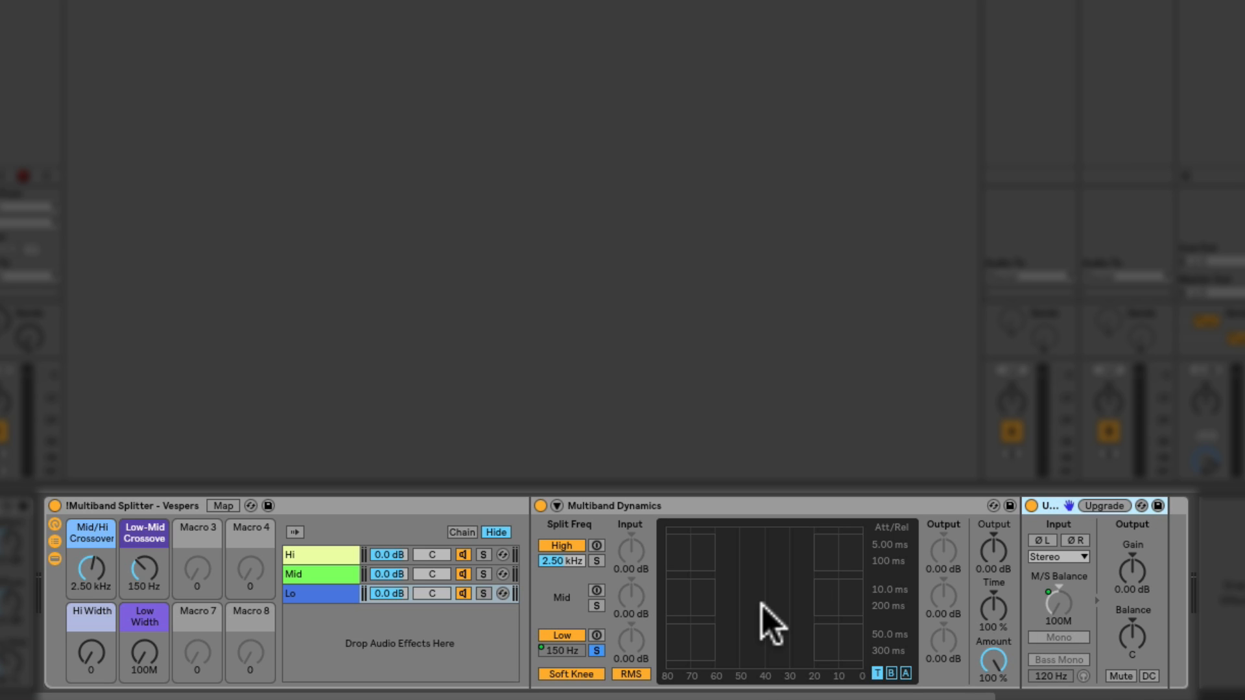
mouse_move(124, 520)
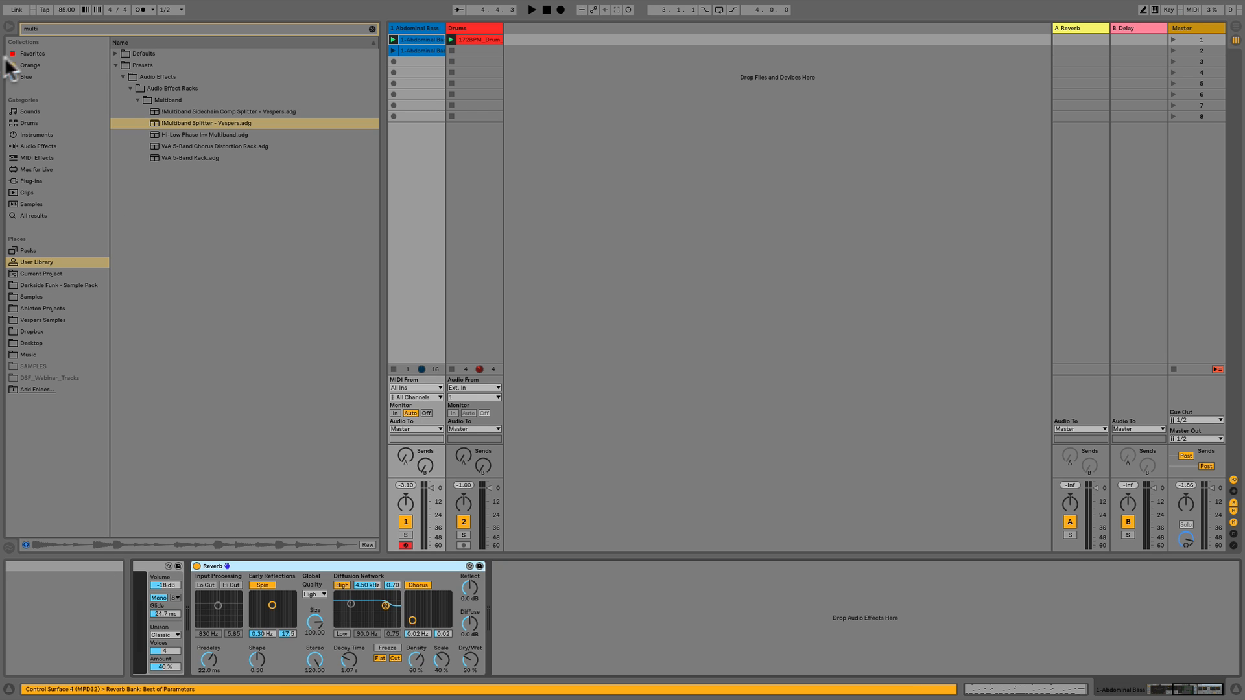
Step: Clear the search and load Utility from Audio Effects after the bass track's Reverb
click(372, 29)
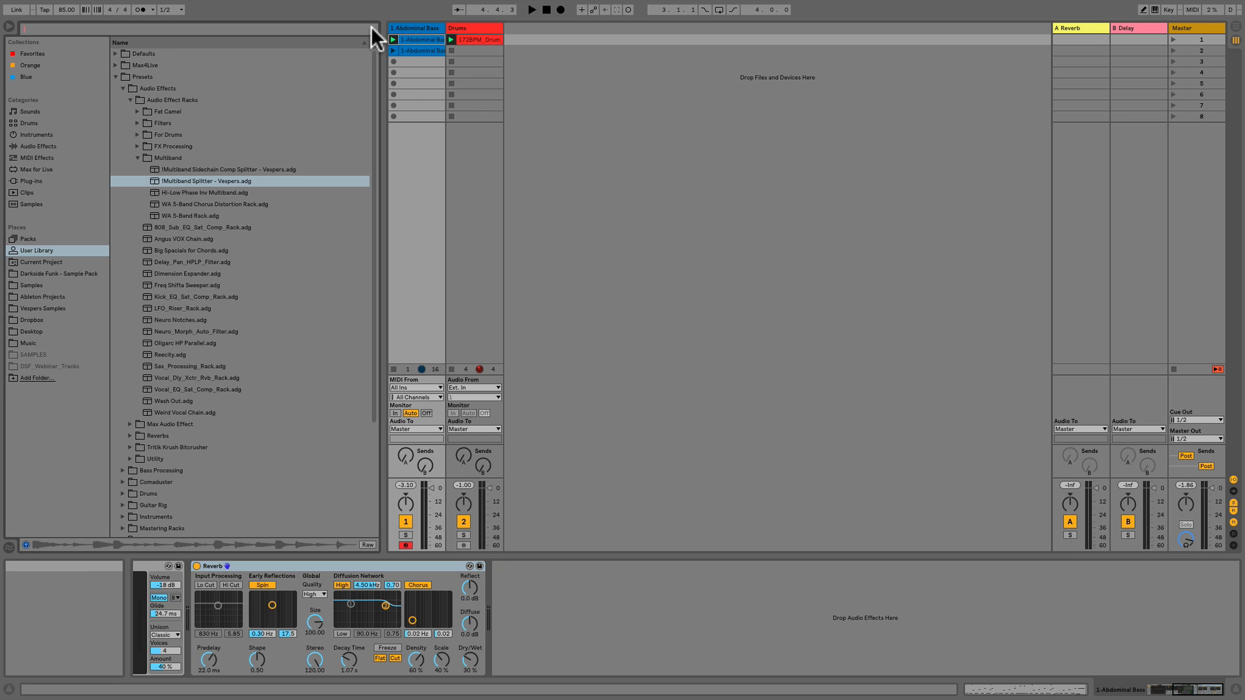
click(36, 145)
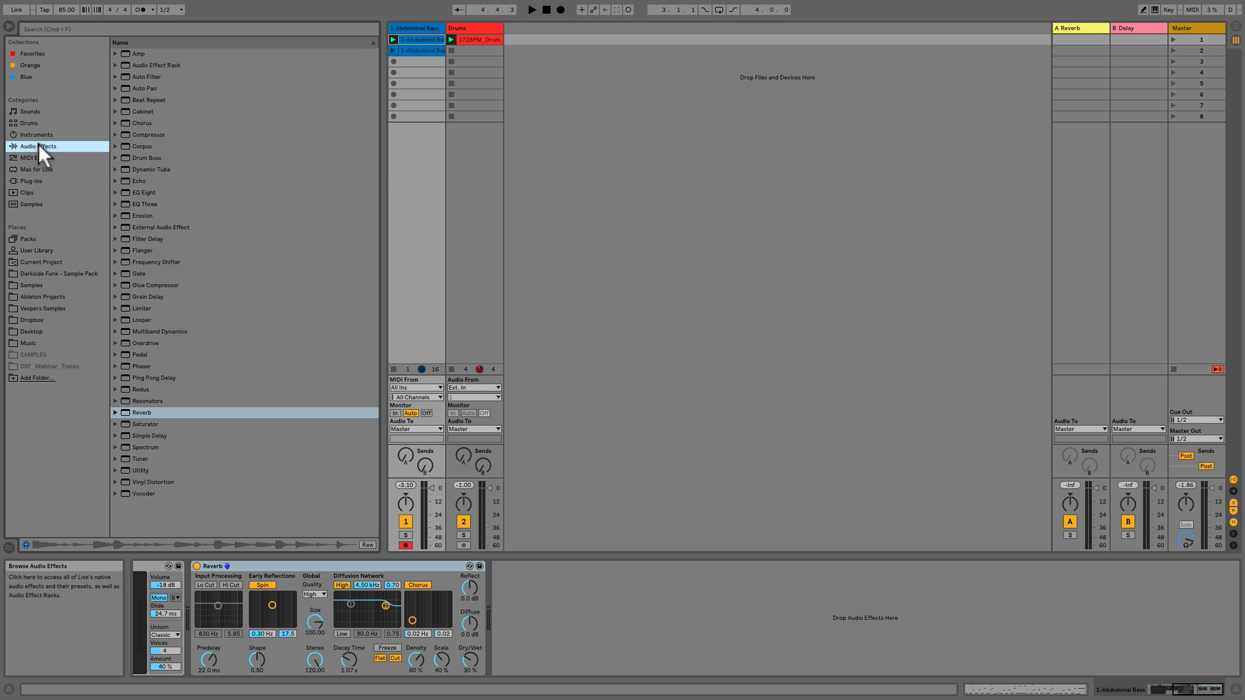
mouse_move(152, 491)
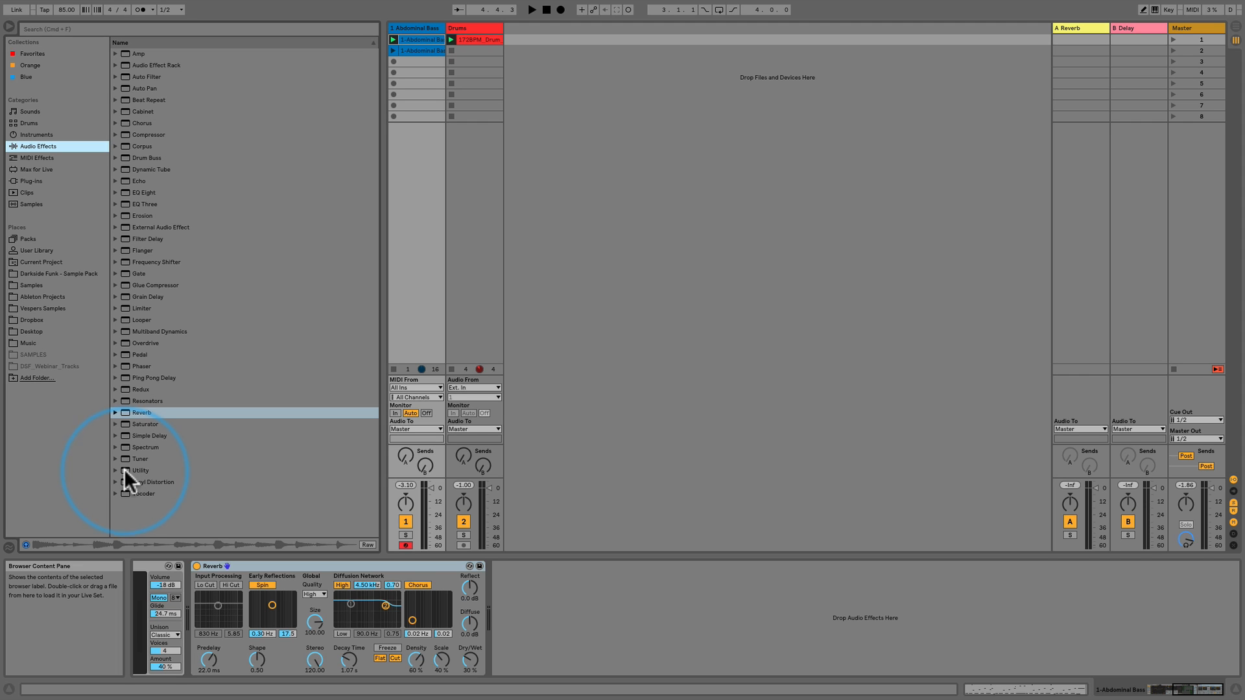
click(140, 471)
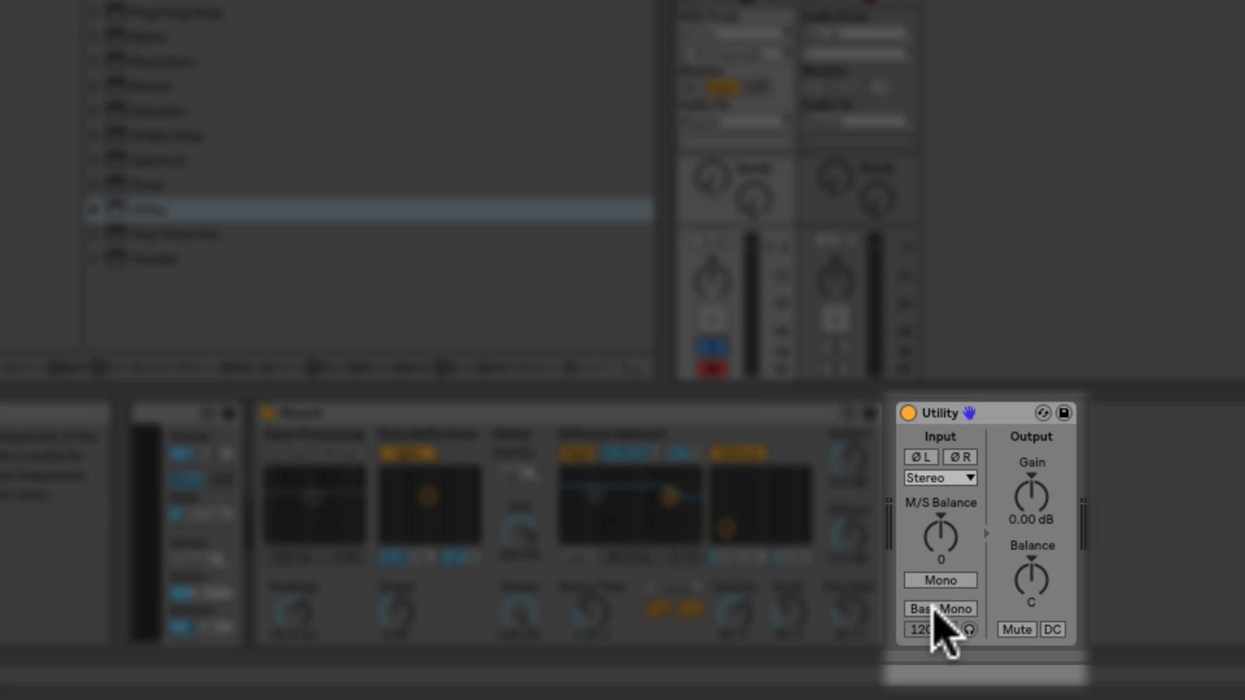
Step: Enable the Bass Mono button on the Abdominal Bass track's Utility device
click(940, 609)
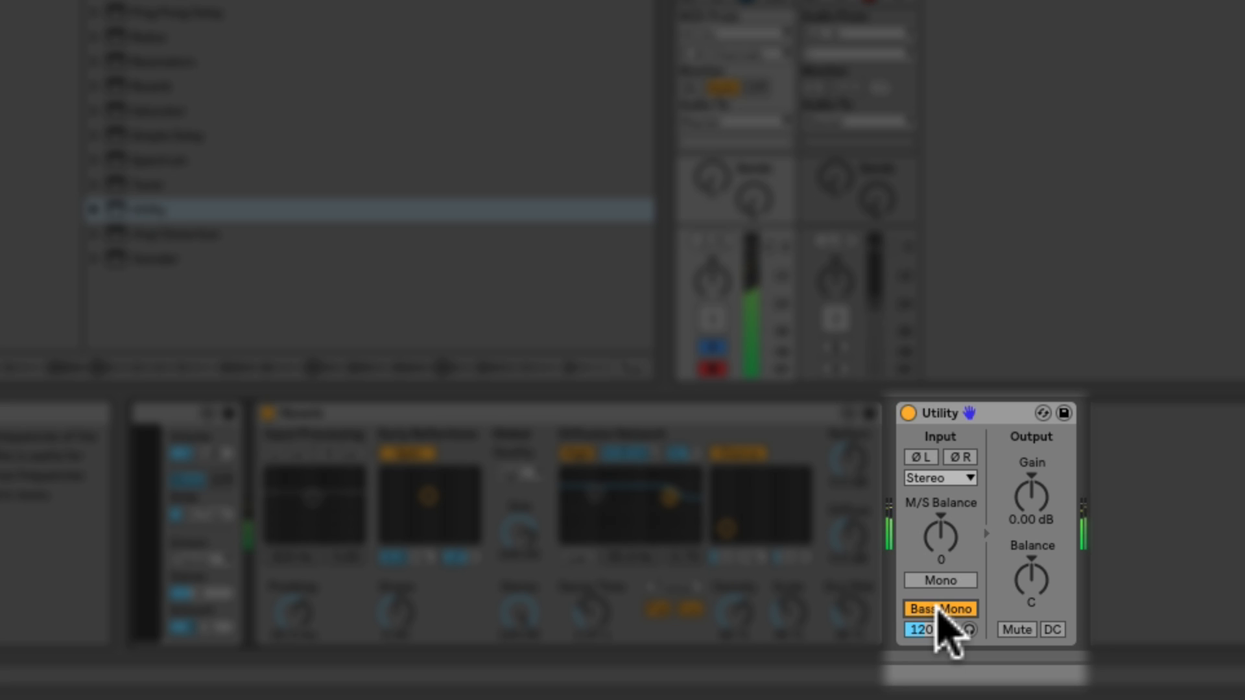
Step: A/B Bass Mono off and on twice, leaving it on at a 500 Hz crossover
click(940, 609)
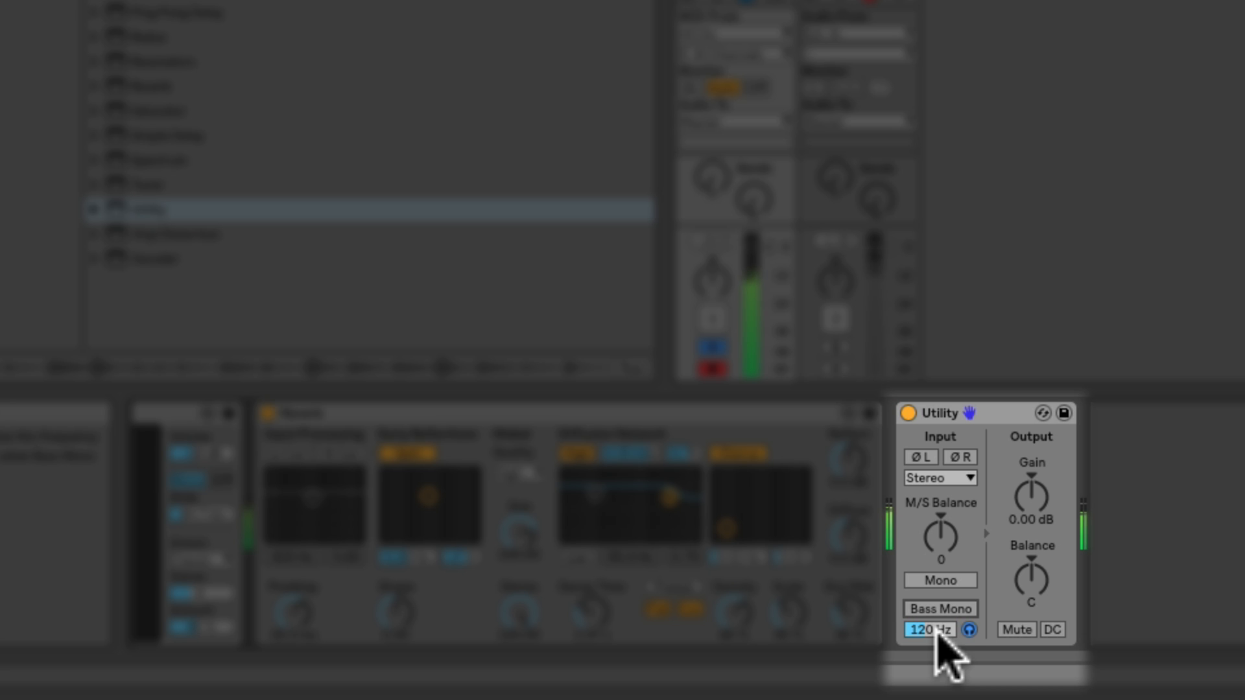
click(941, 609)
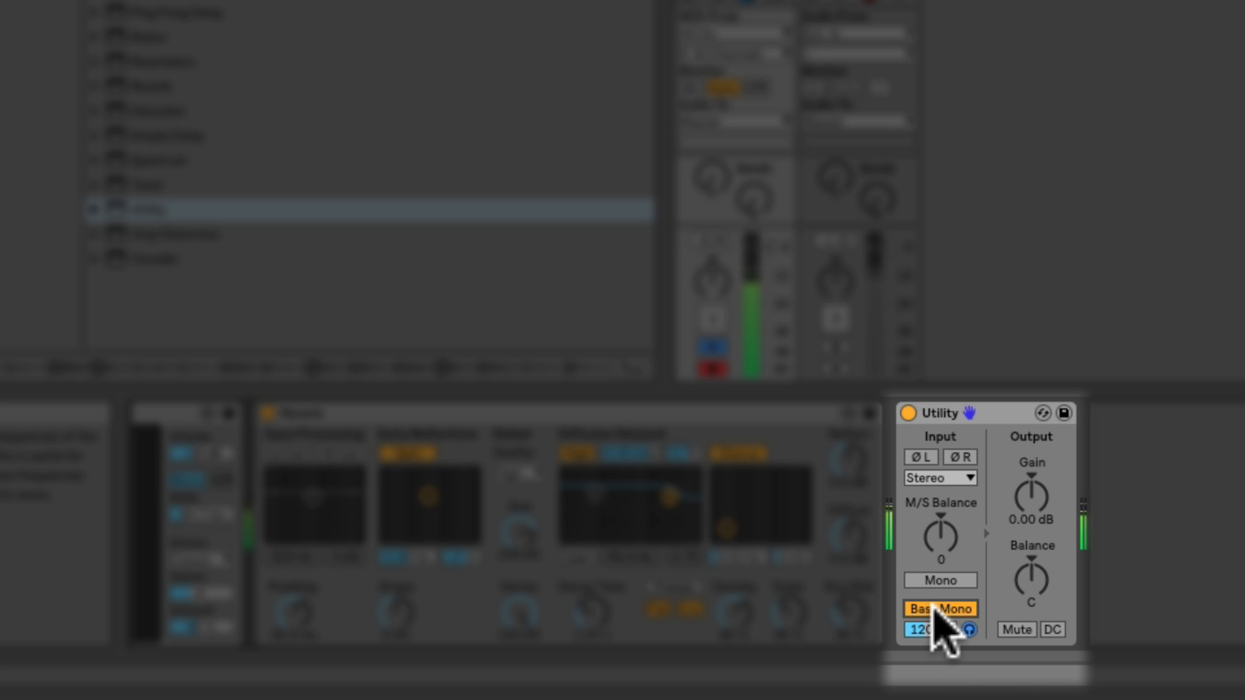
click(940, 609)
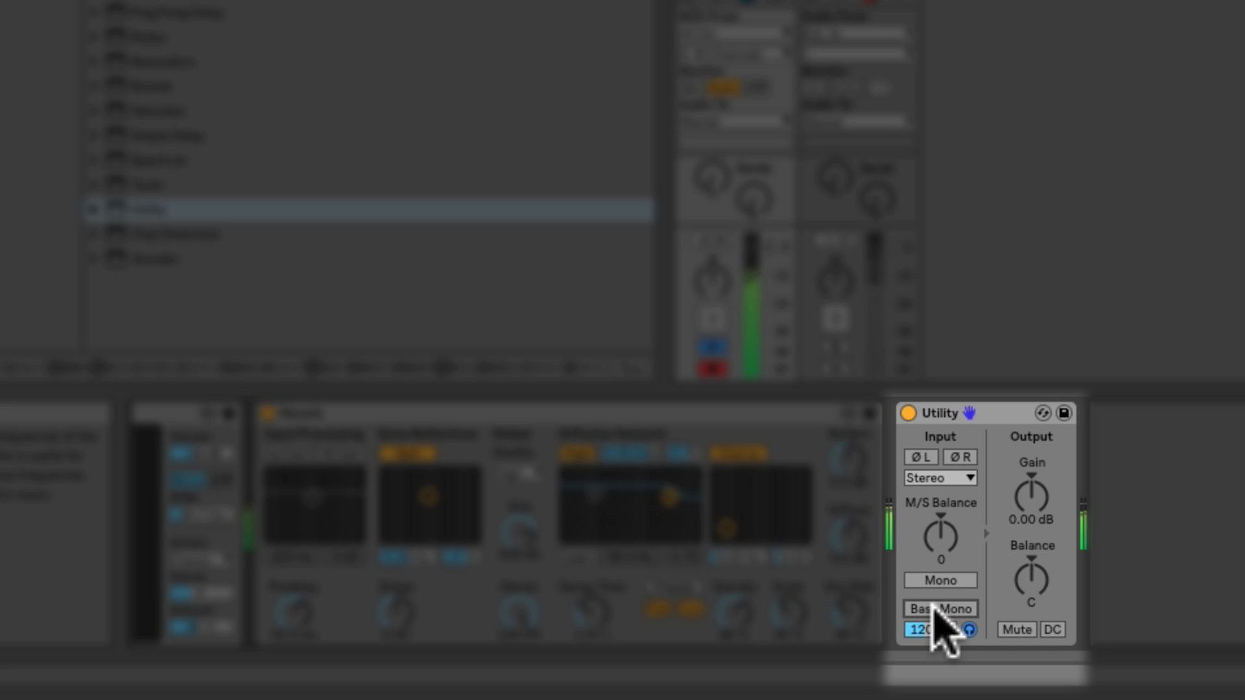
click(940, 609)
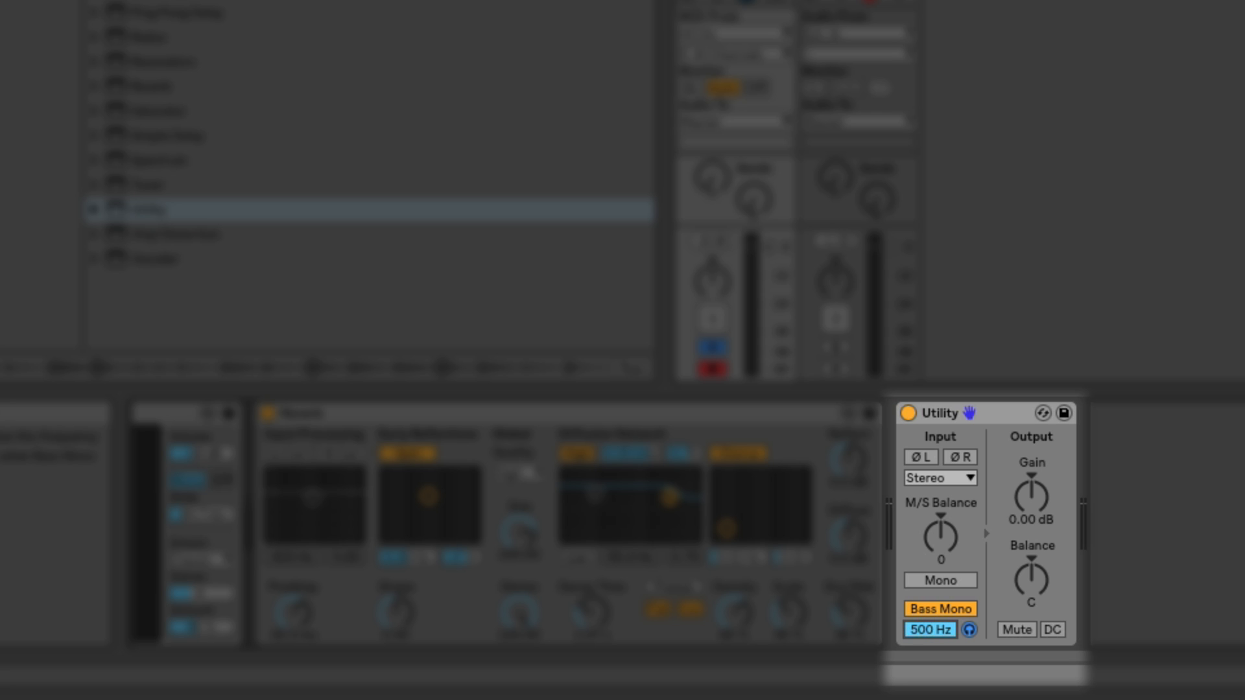
Step: Toggle the 500 Hz Bass Mono button five times to compare the bass sound
click(940, 609)
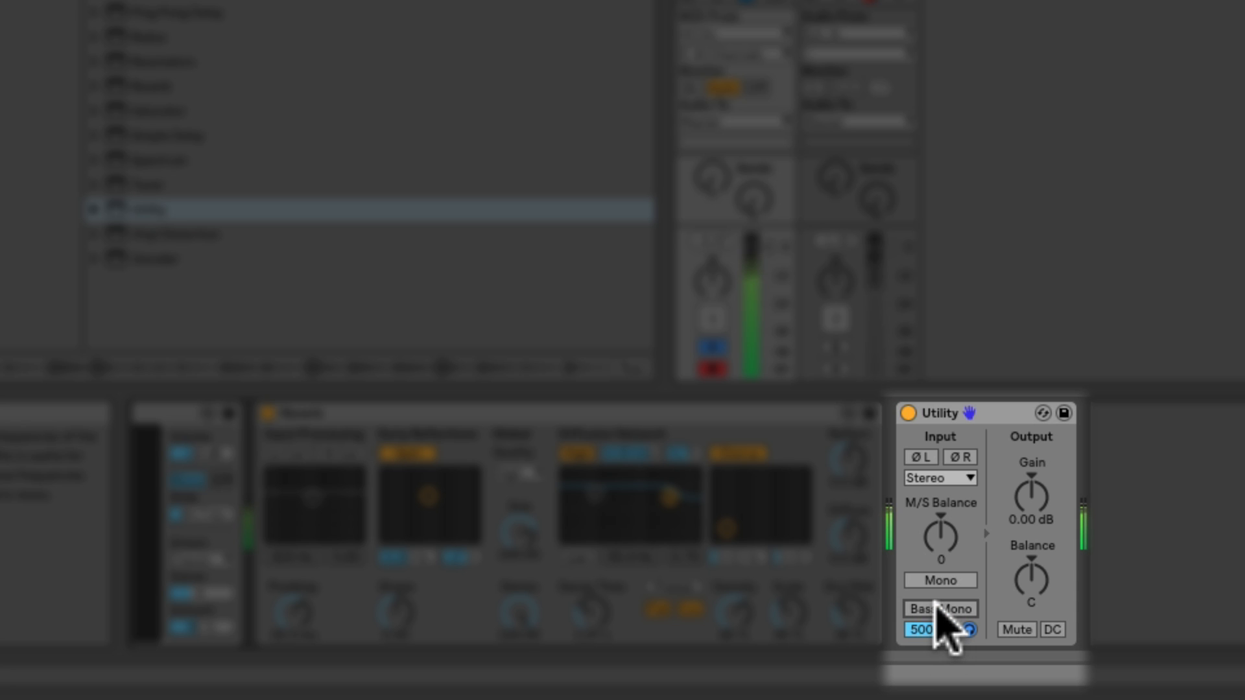
click(941, 609)
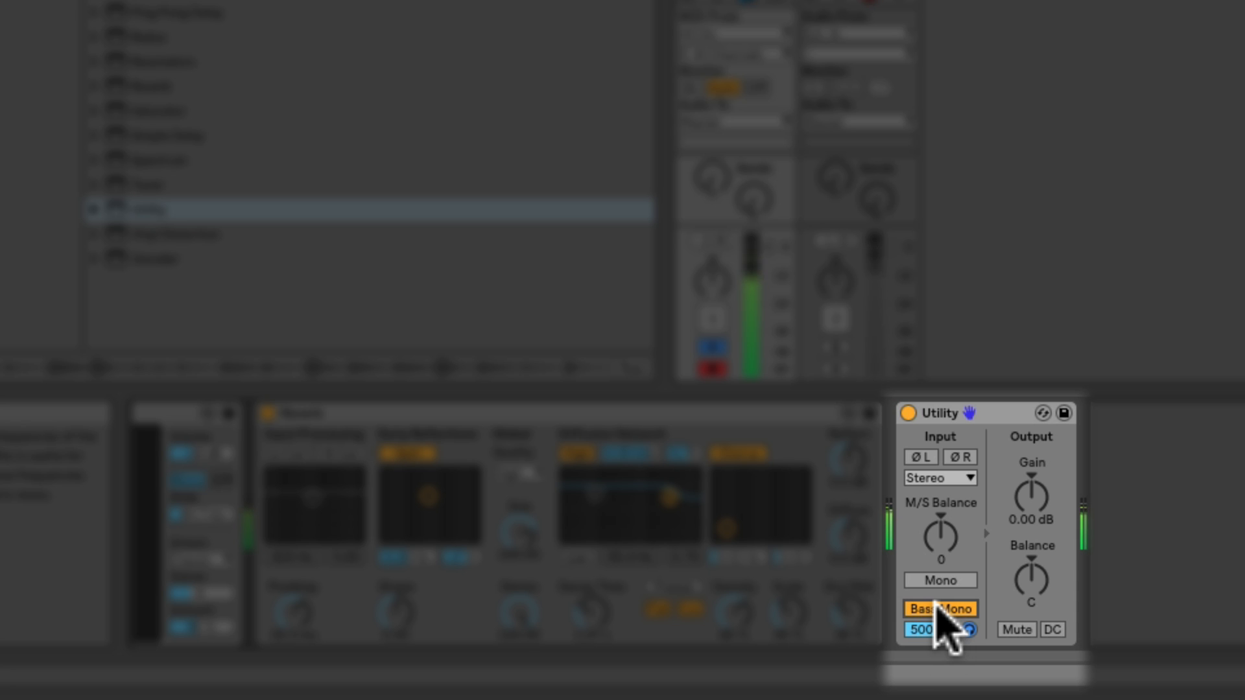
click(940, 609)
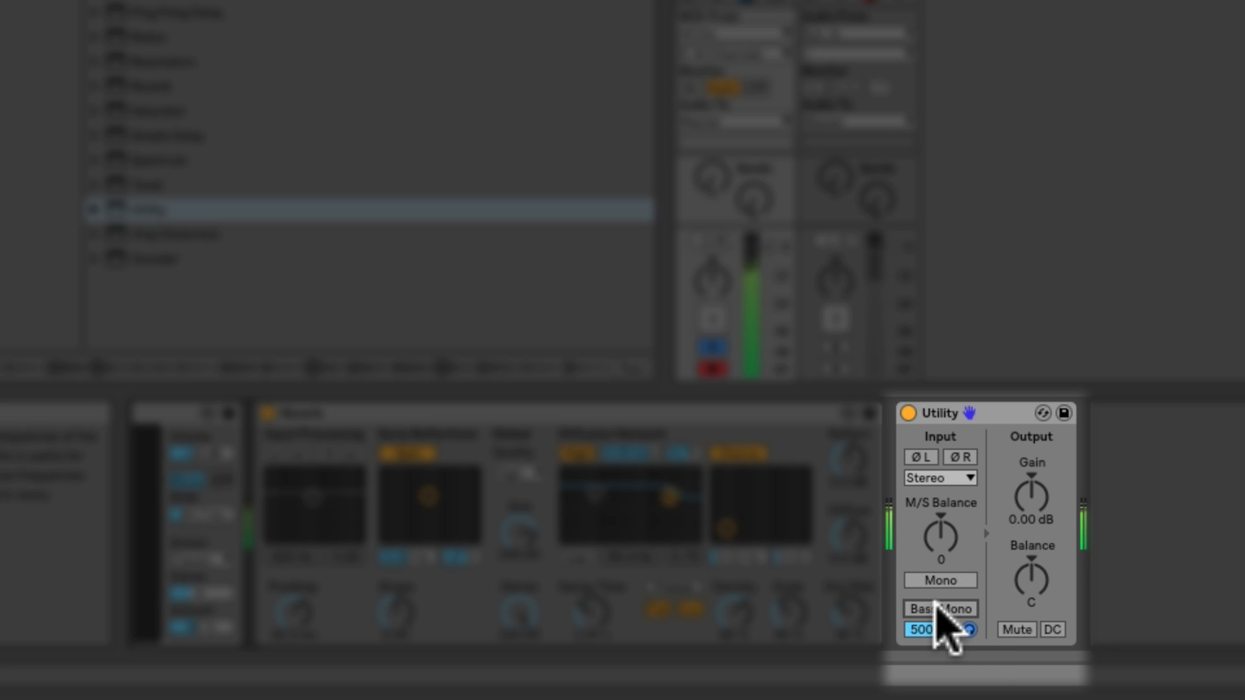
click(941, 609)
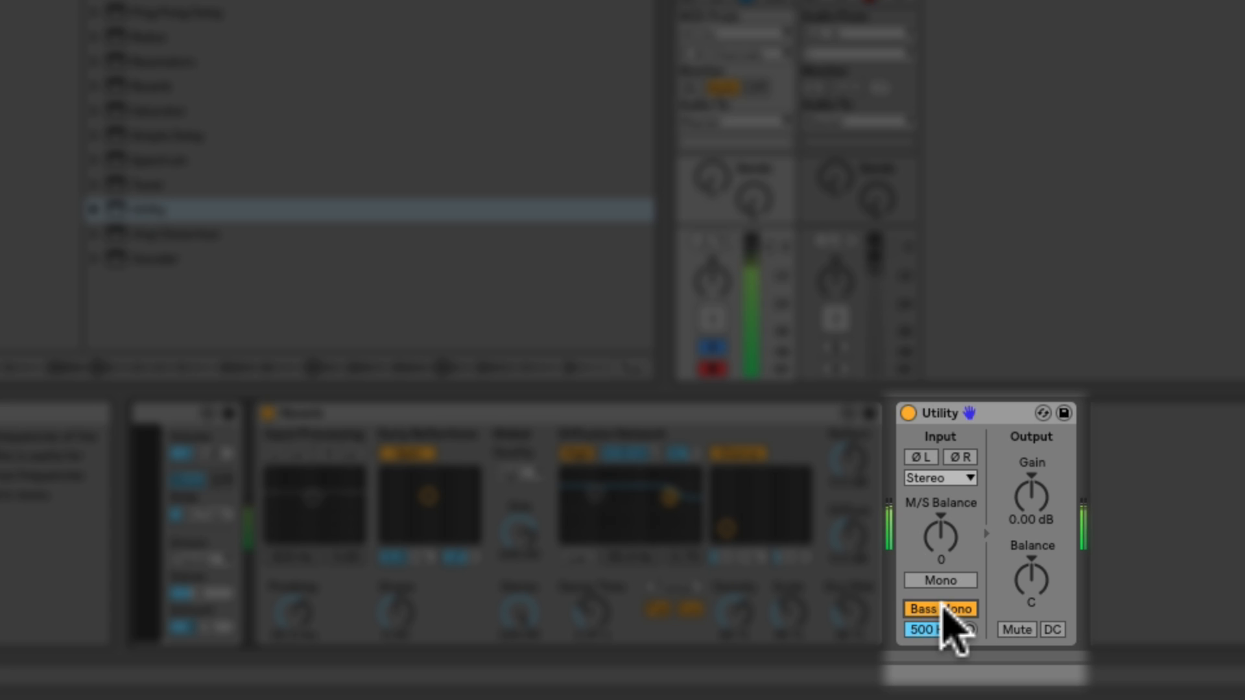
click(940, 609)
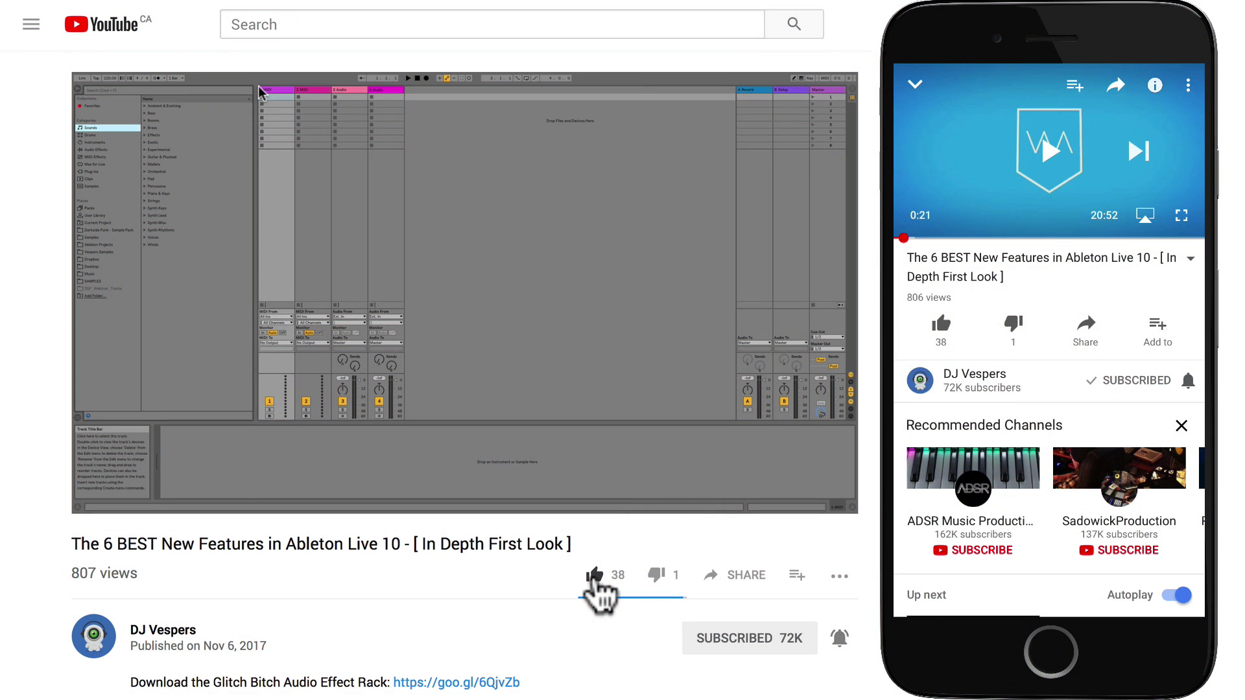
mouse_move(605, 575)
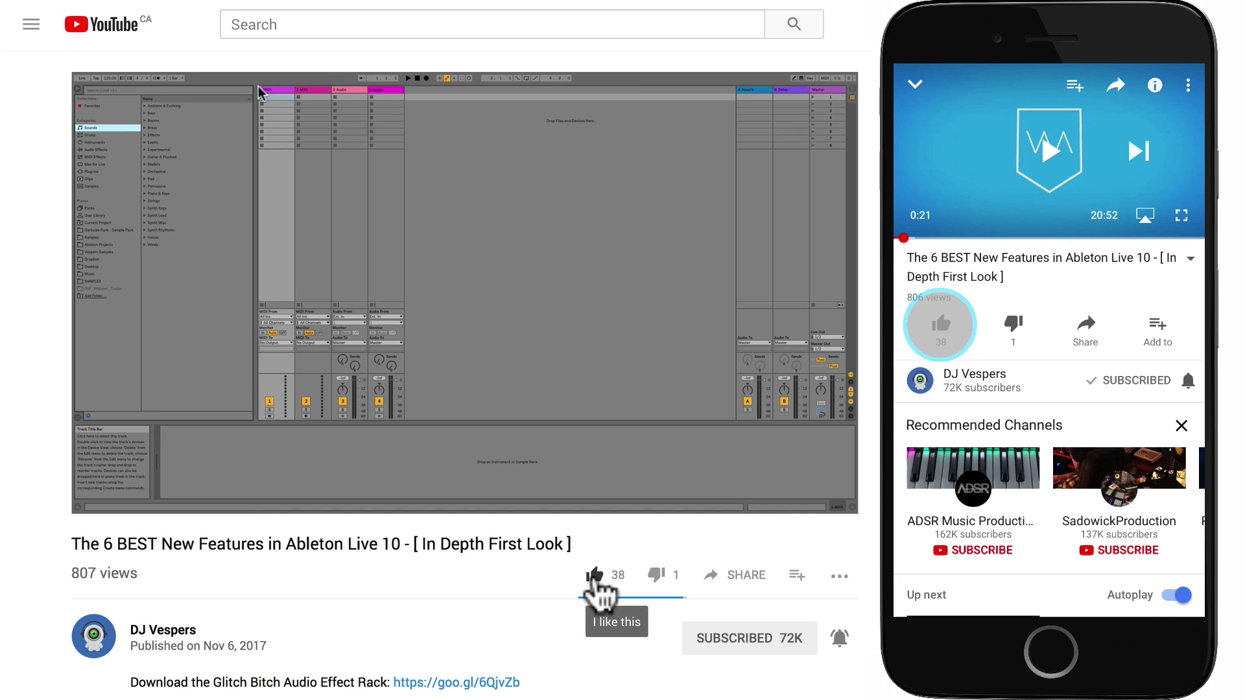
Step: Like the Ableton Live 10 video and start a Facebook share of it
click(594, 574)
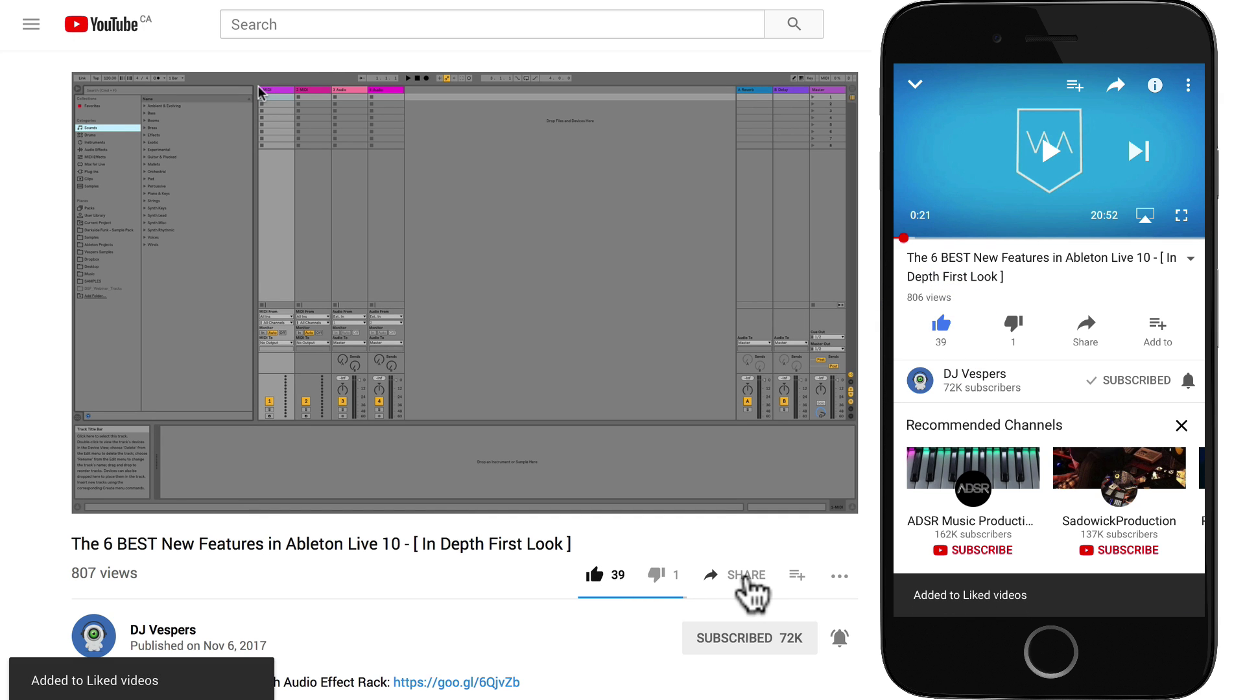
click(746, 575)
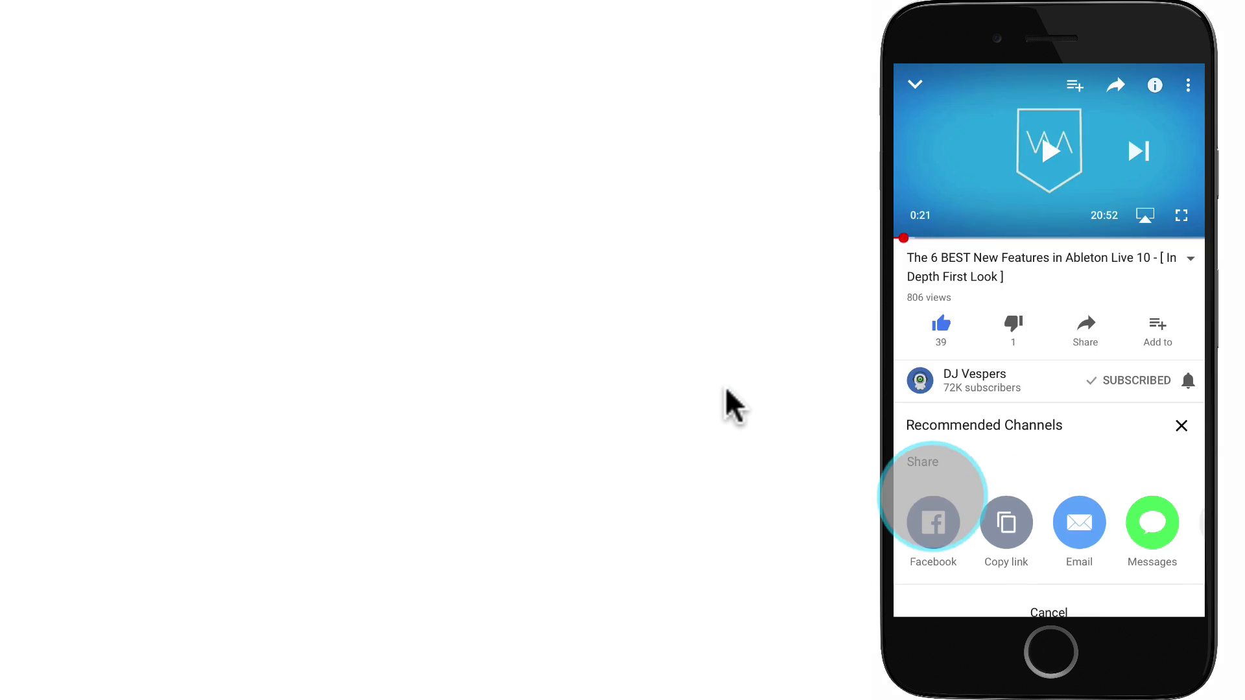
click(934, 523)
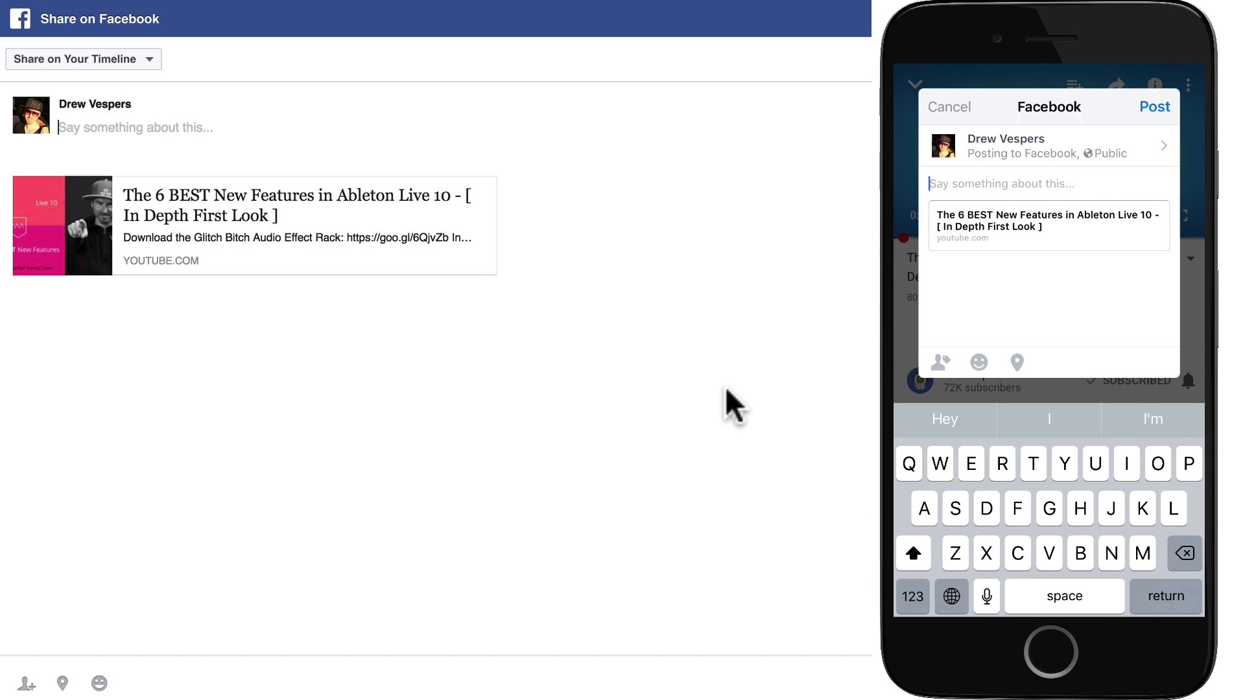